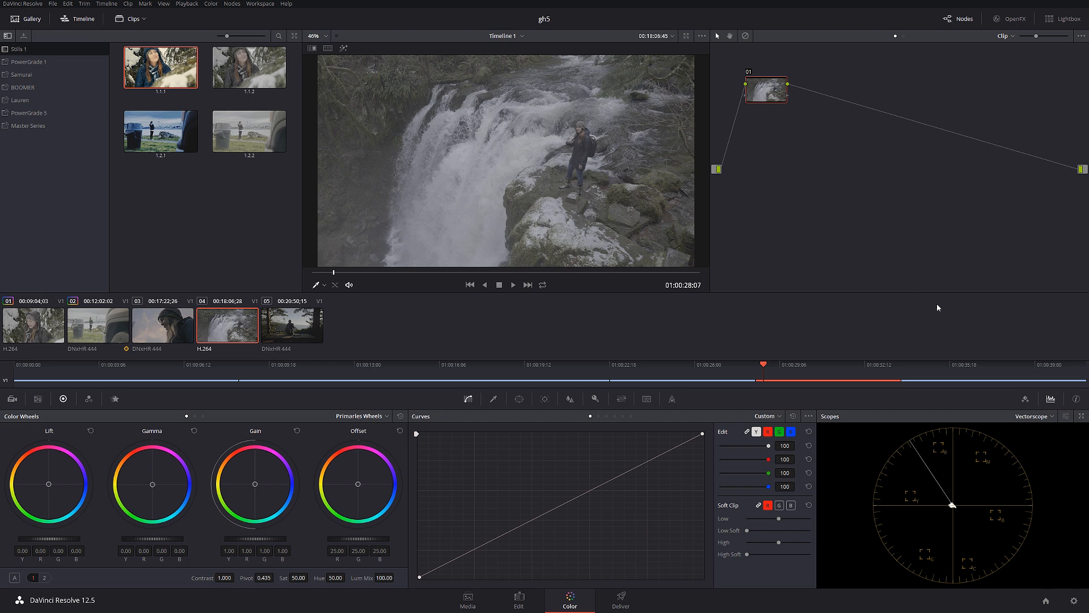
mouse_move(872, 249)
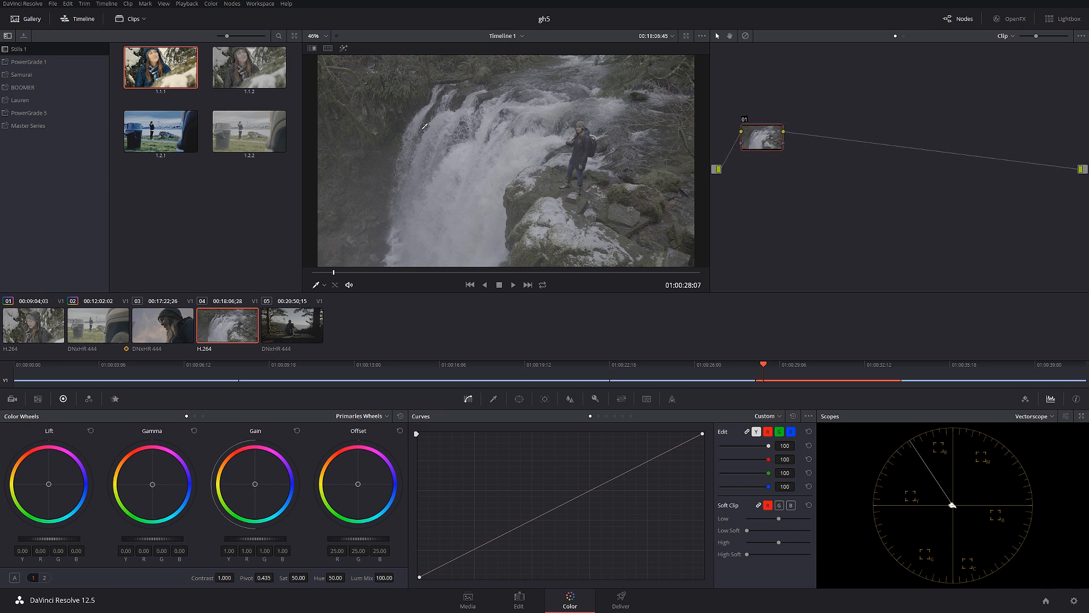
- Switch the scopes to RGB Parade and scrub through the waterfall clip and back
left_click(162, 324)
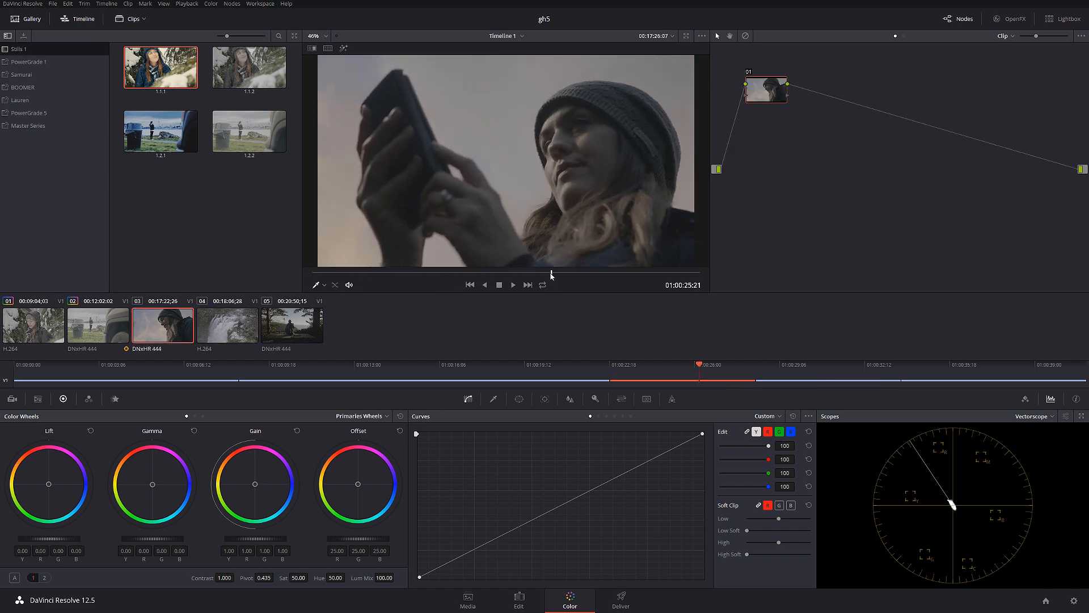
mouse_move(569, 277)
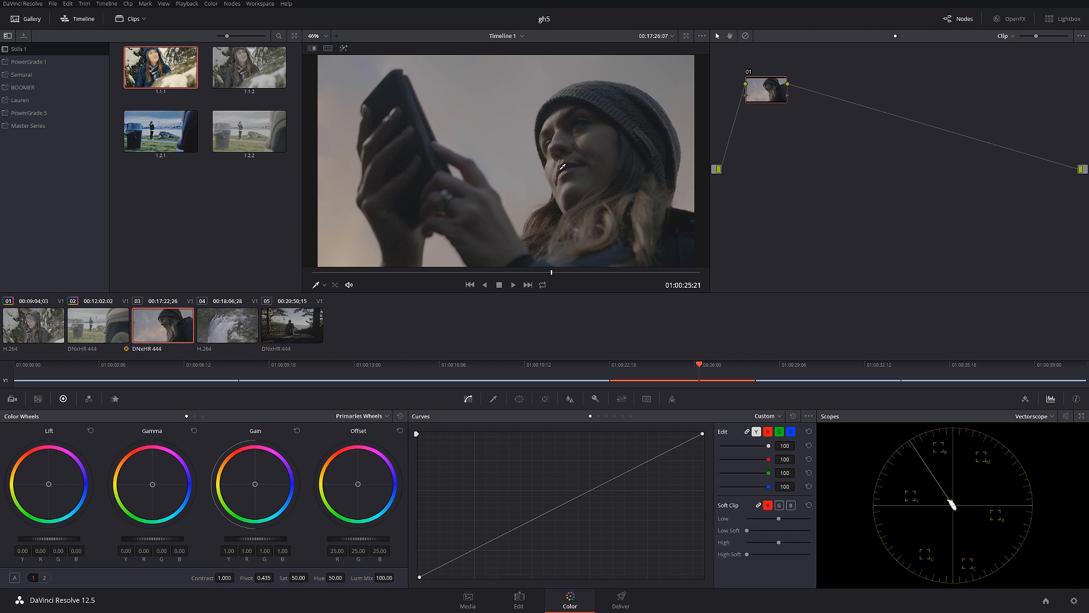
mouse_move(433, 289)
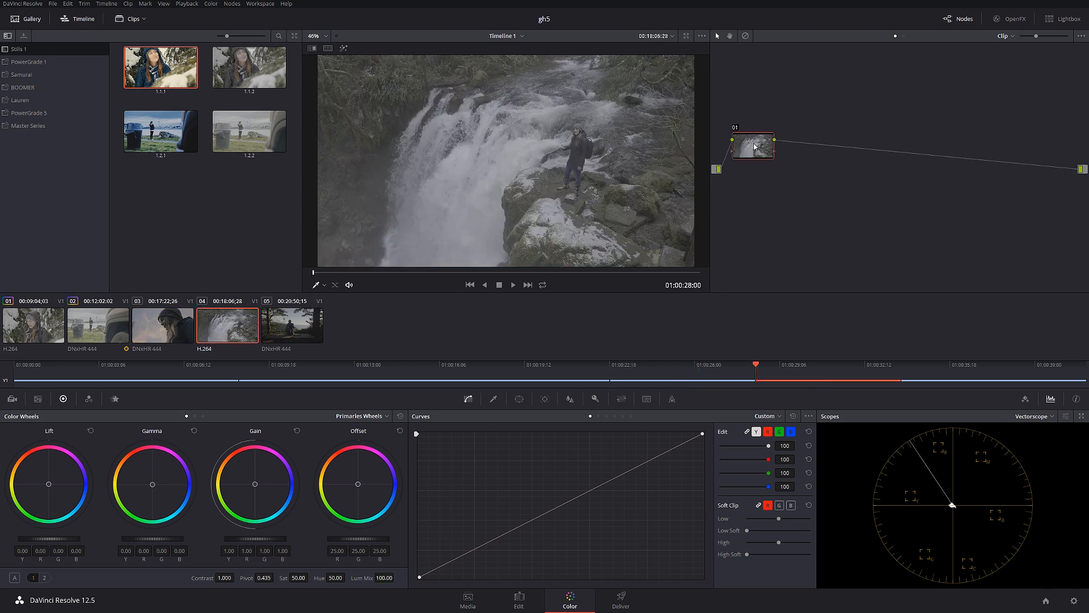
left_click(1033, 416)
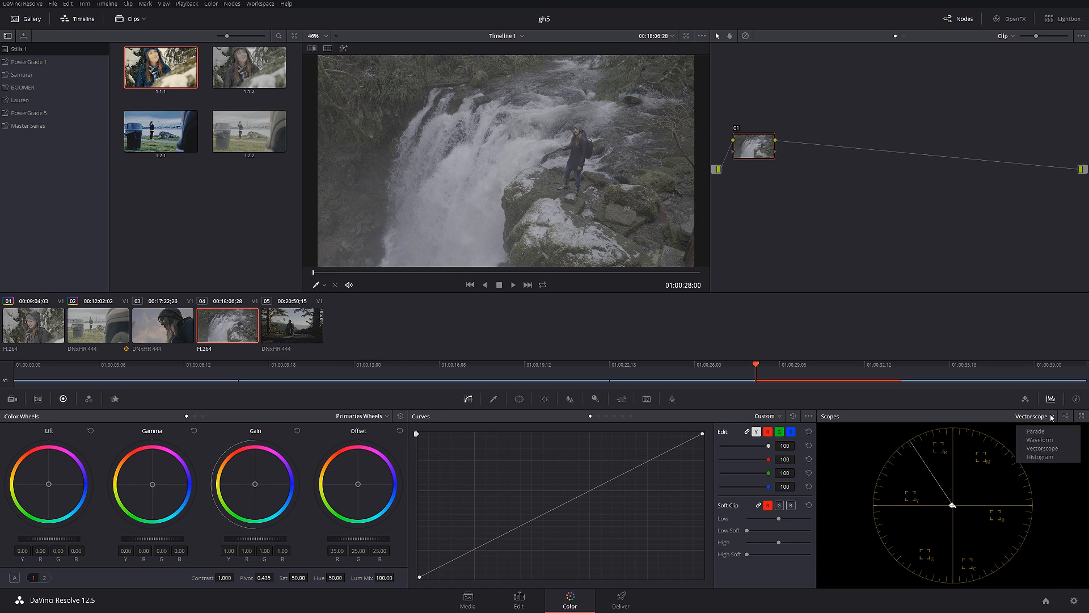
left_click(1035, 431)
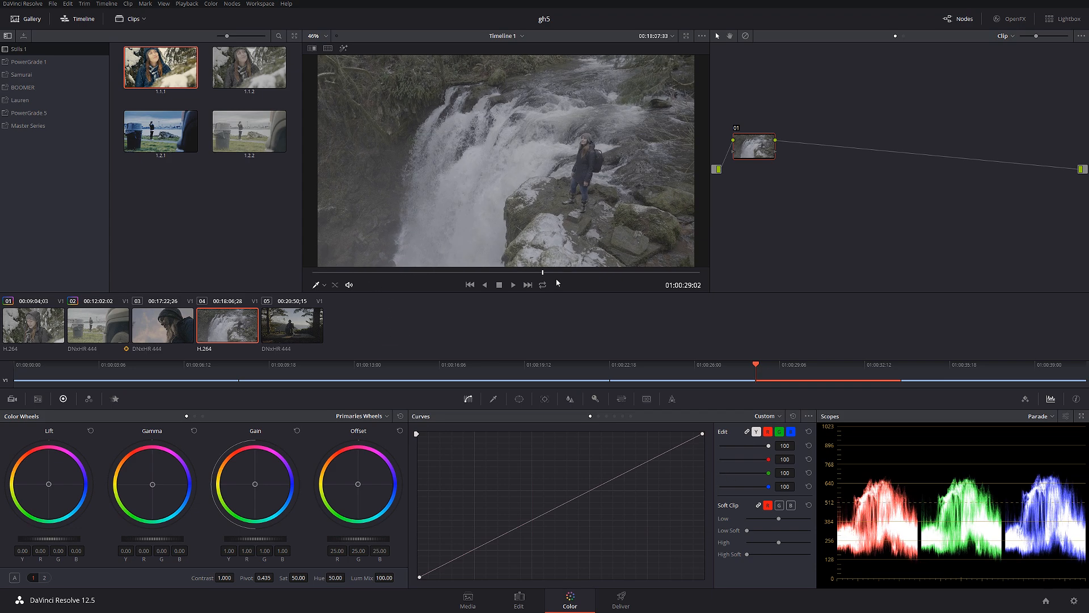
left_click(512, 283)
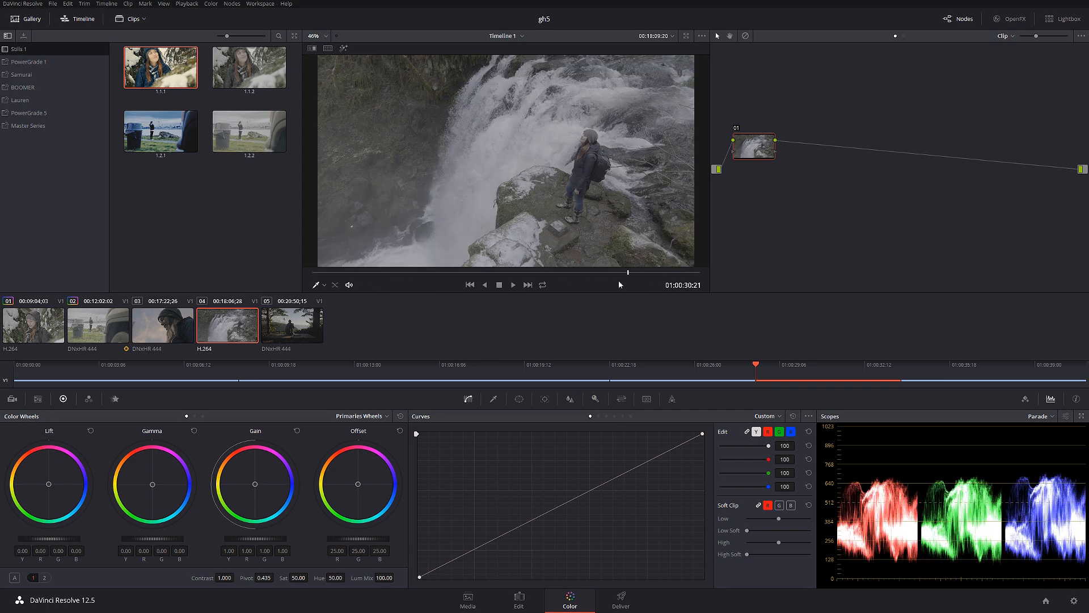
left_click(513, 283)
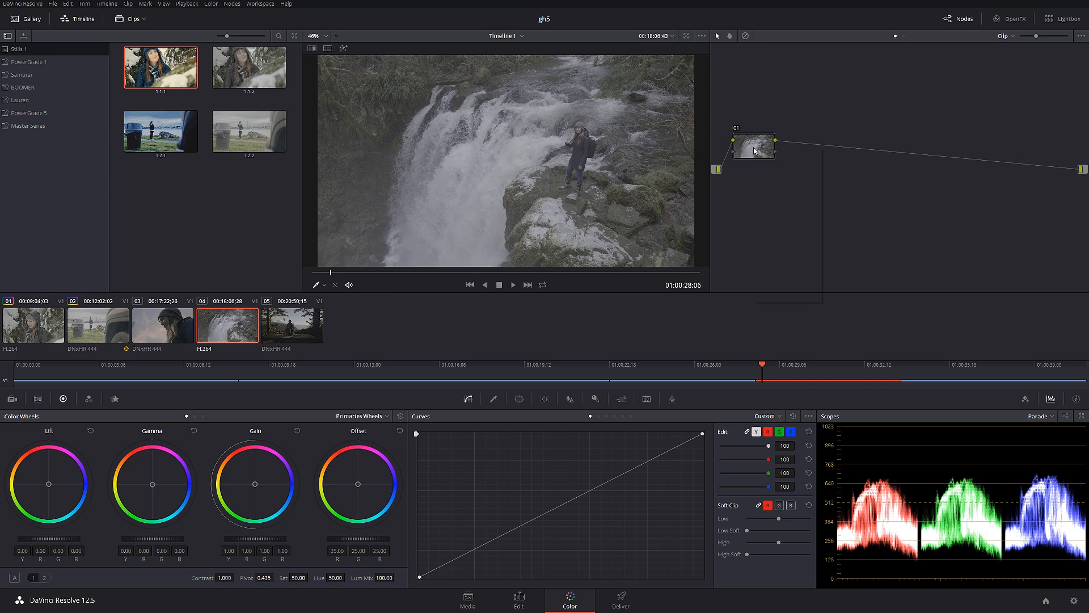
- Set node 01's spatial chroma noise threshold to 10 and label it NR
right_click(754, 147)
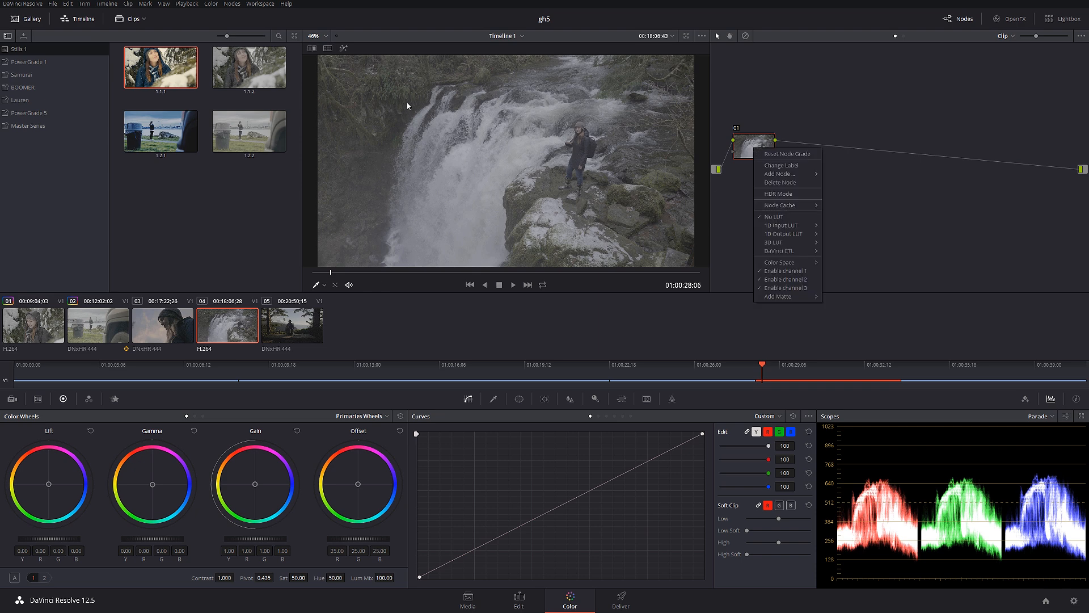
mouse_move(915, 402)
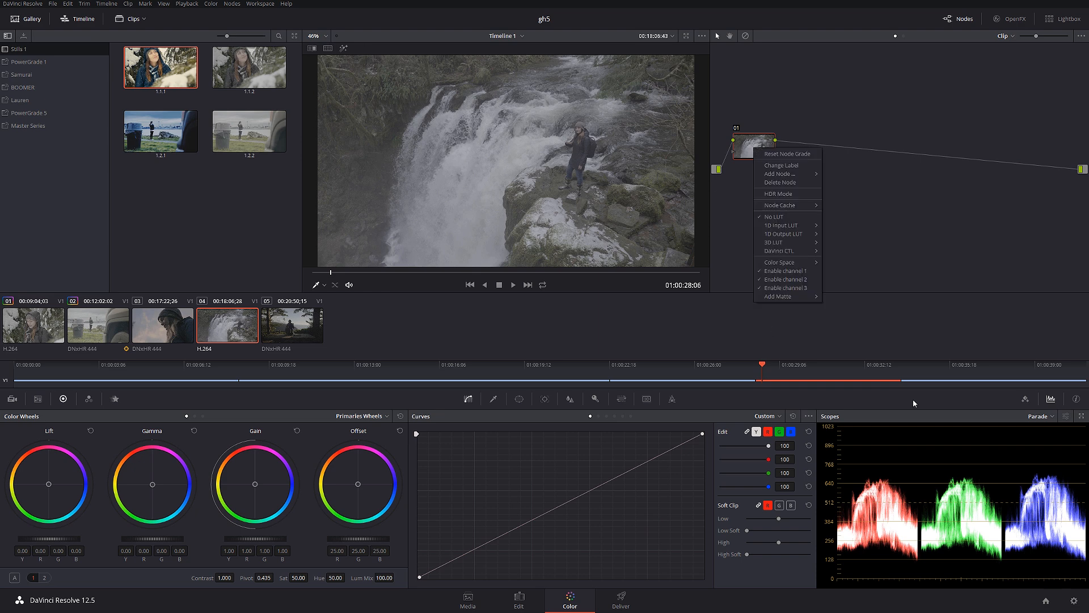
mouse_move(572, 185)
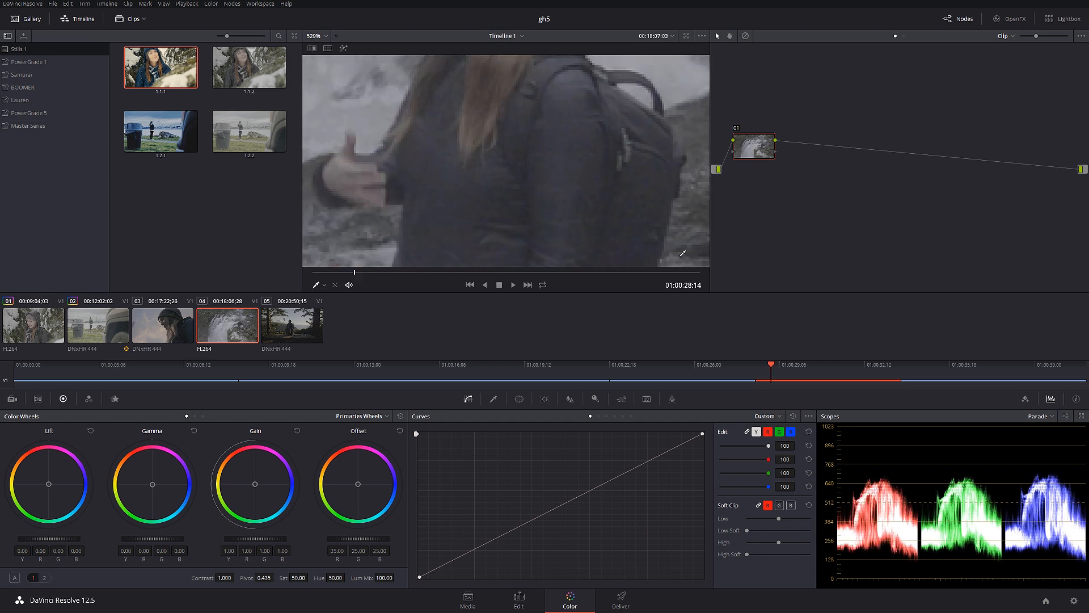
mouse_move(385, 350)
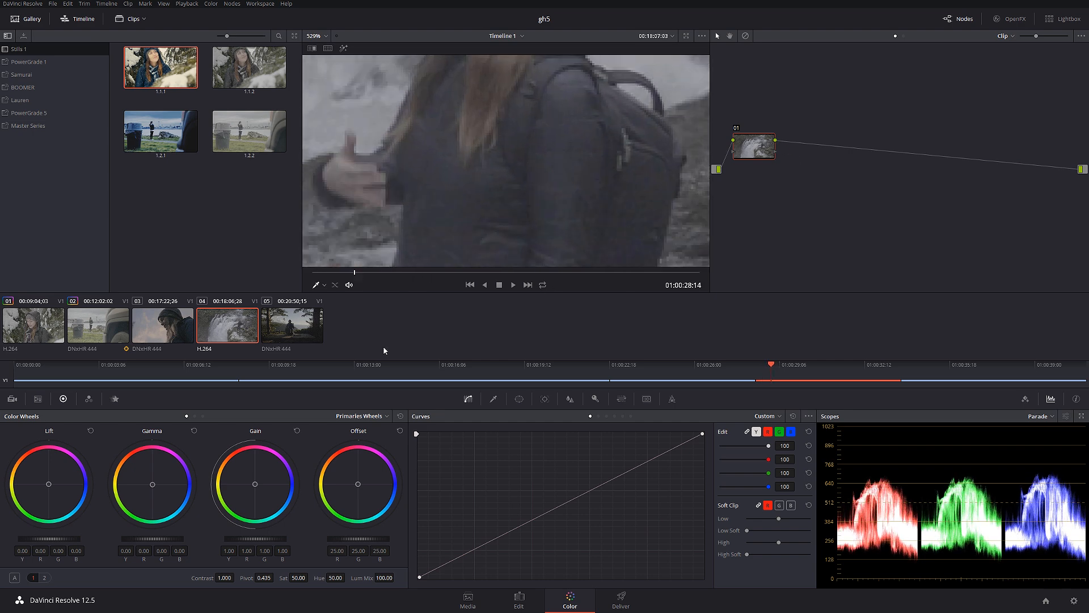
left_click(115, 399)
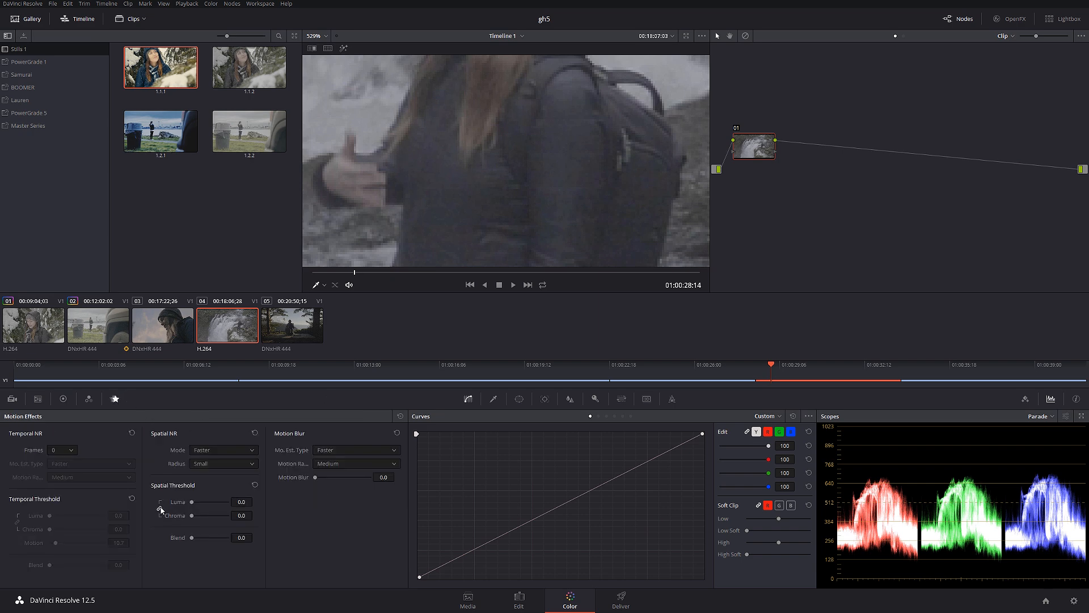
left_click(240, 515)
type("10")
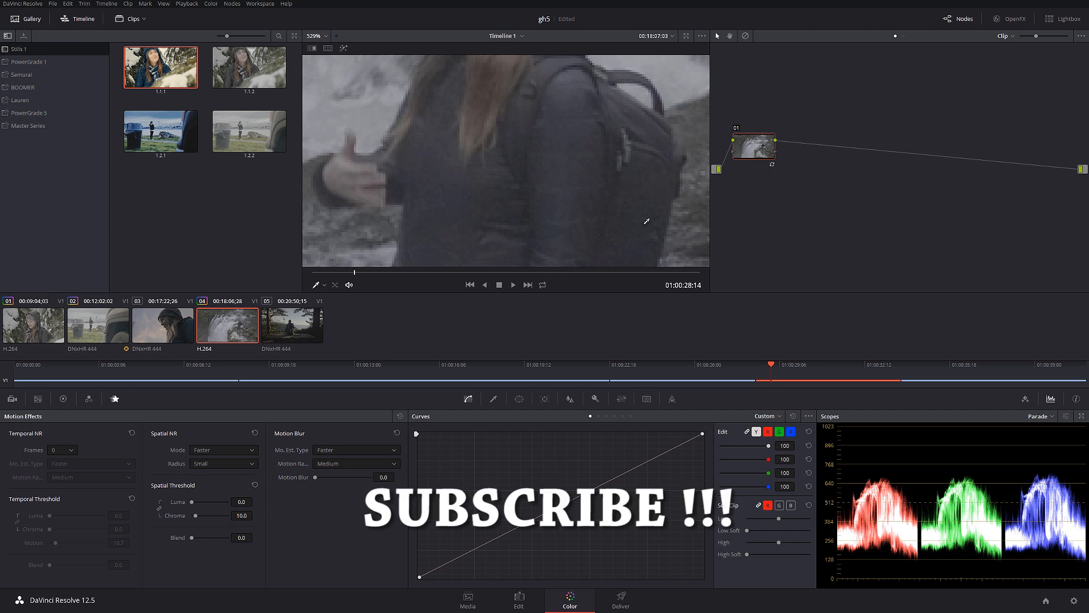
right_click(753, 147)
type(" Nr")
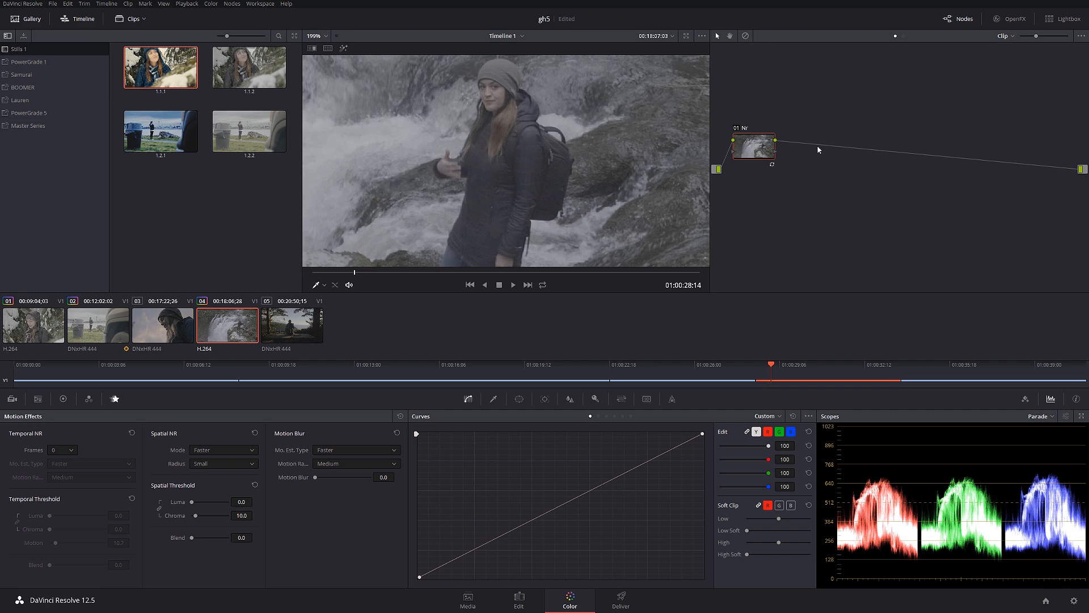
- Apply a LUT on node 02, move it to the end of the tree and label it Lut
right_click(805, 144)
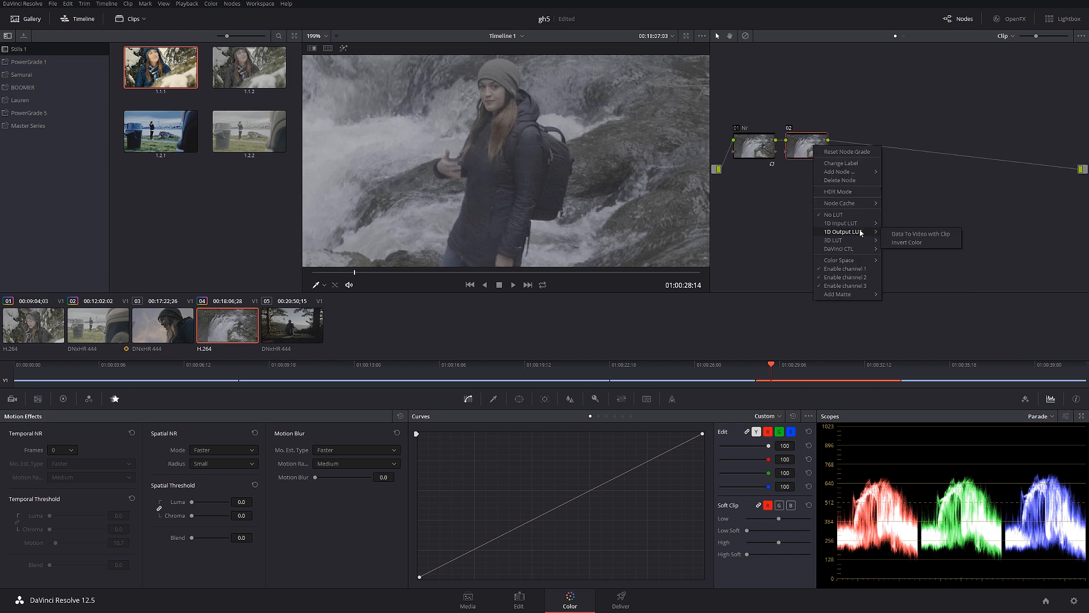
mouse_move(833, 239)
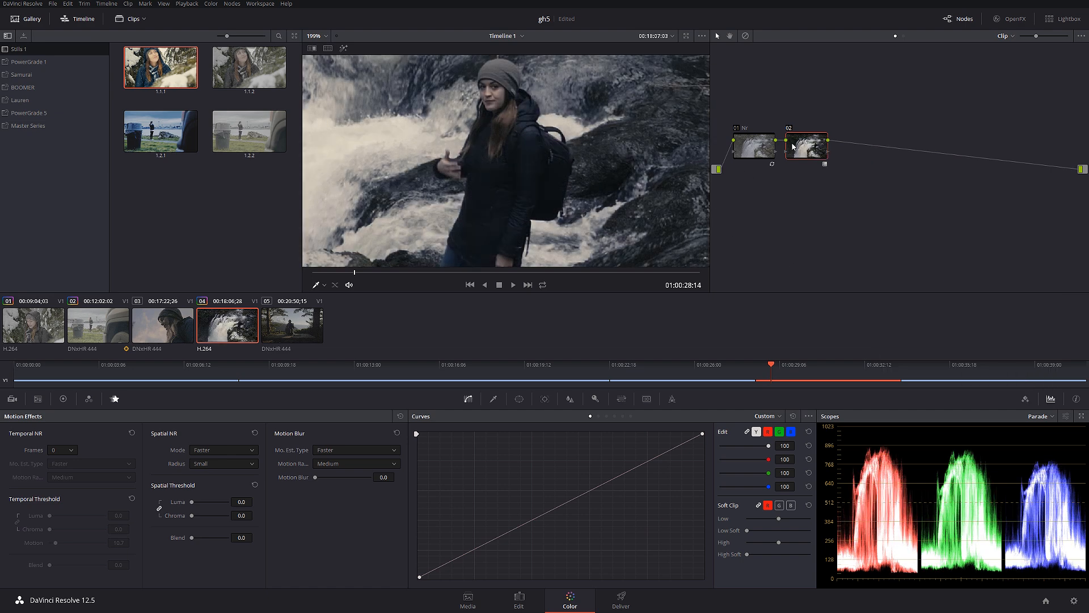
left_click_drag(807, 146, 1040, 150)
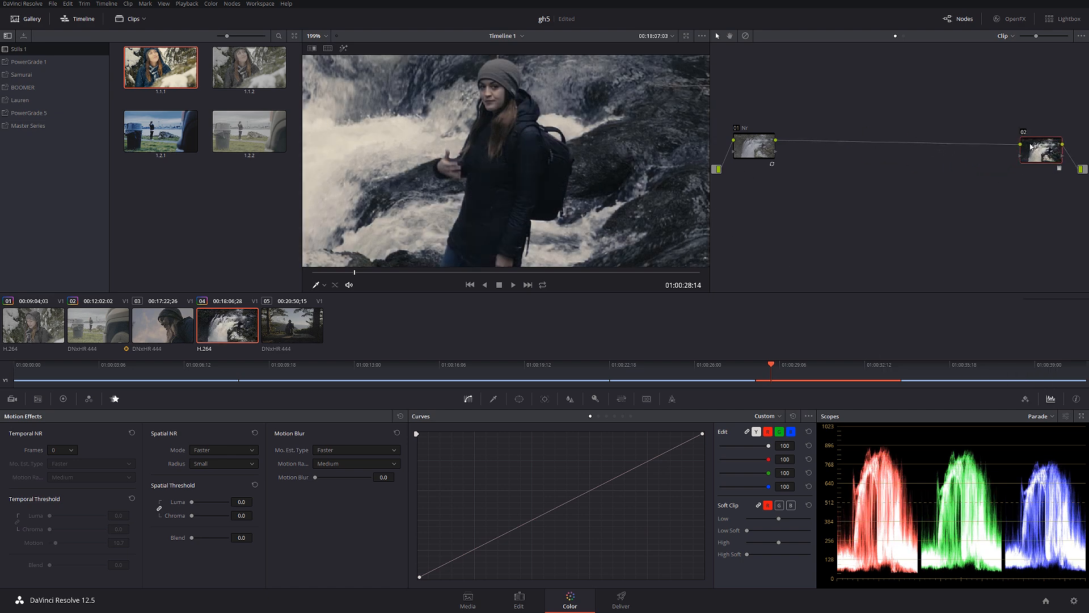
left_click(1040, 148)
type("Lut")
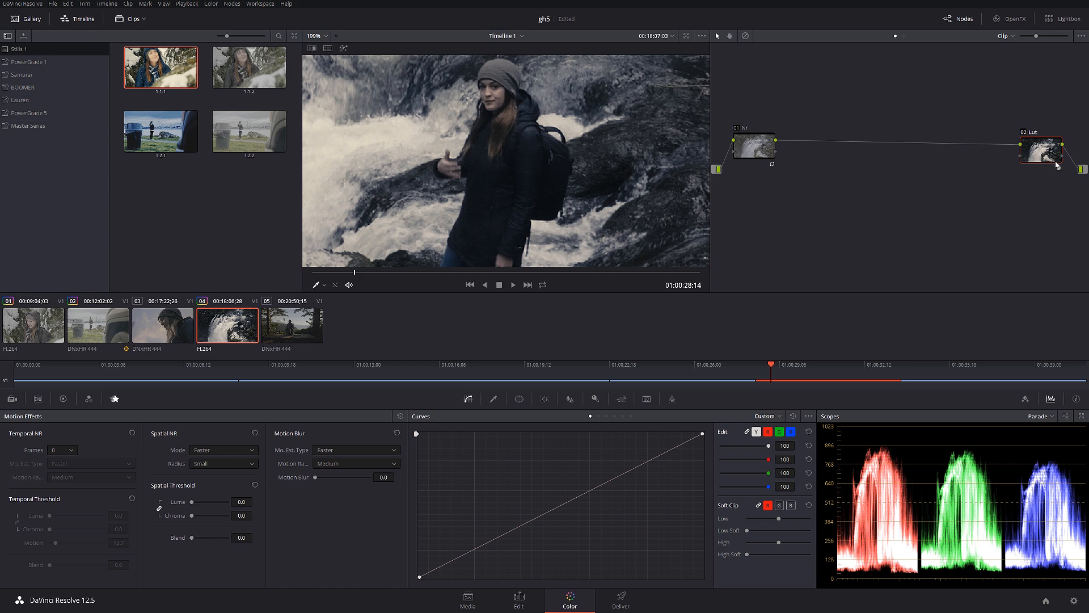
mouse_move(751, 156)
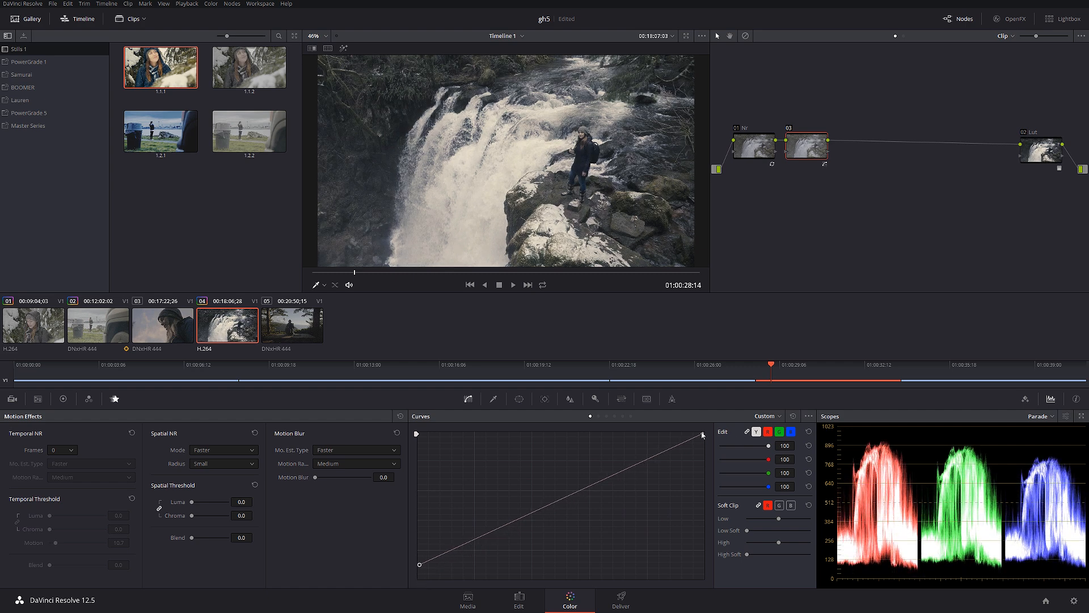
- Darken the highlights and lift the shadows slightly on the exposure curve, then bring up the RGB Mixer
left_click_drag(701, 435, 701, 453)
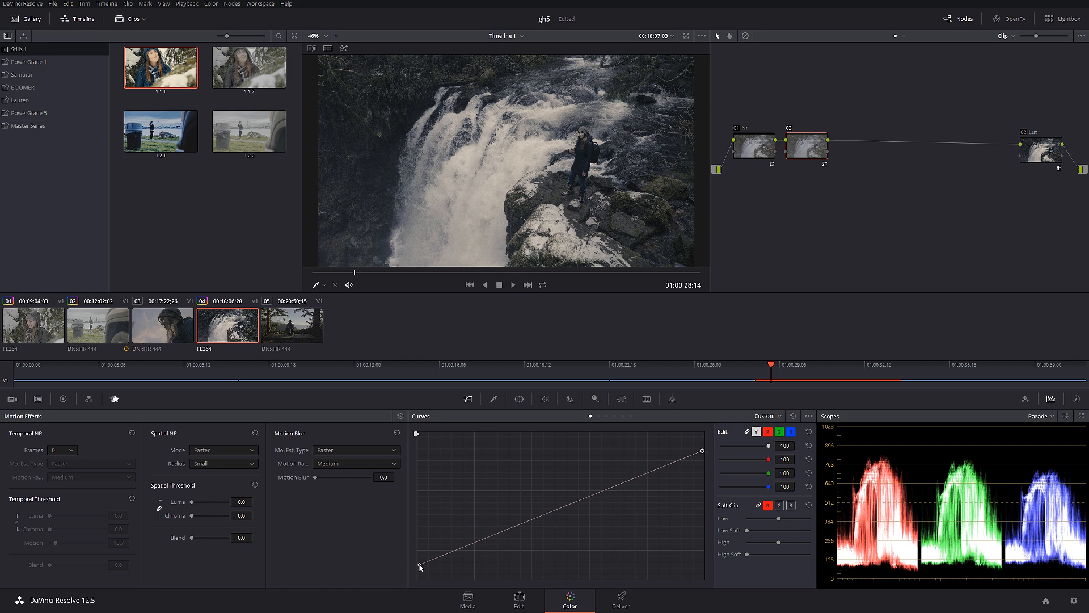
left_click_drag(429, 565, 420, 561)
type("exposure")
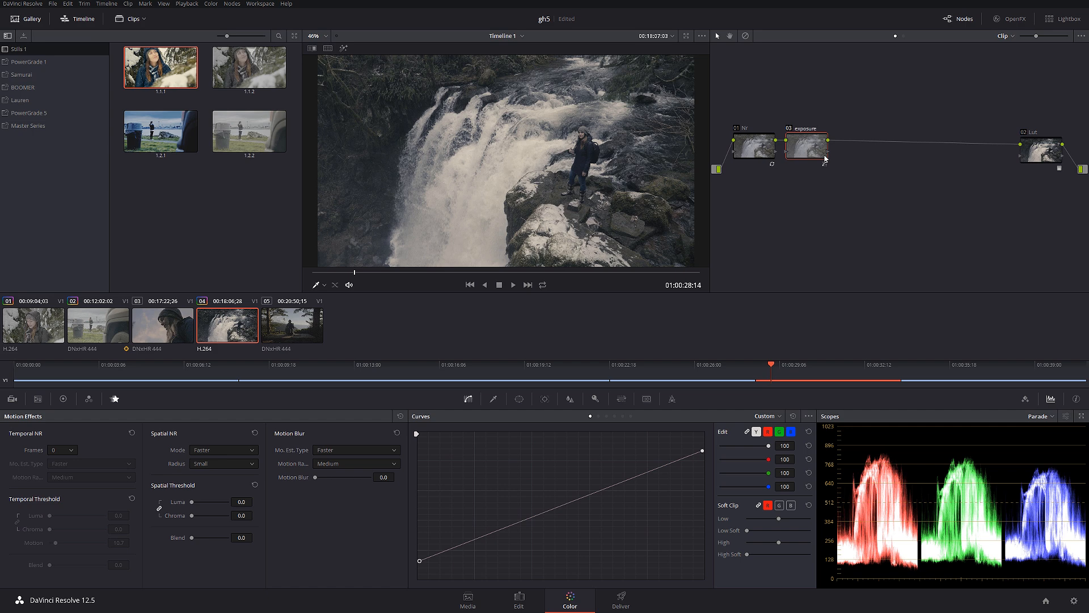
left_click(89, 398)
type("Saturation")
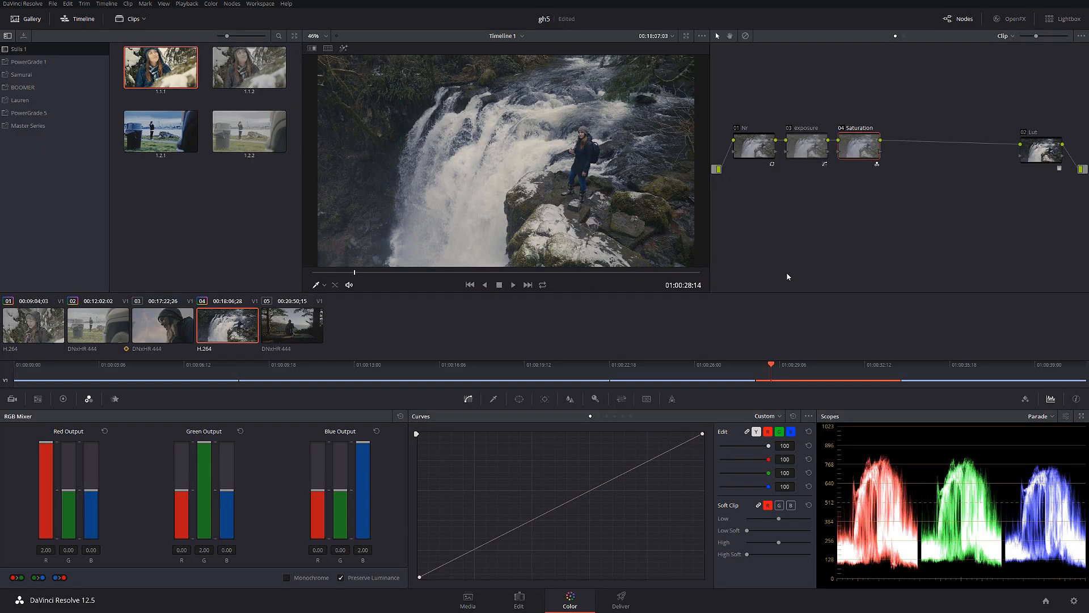
mouse_move(733, 274)
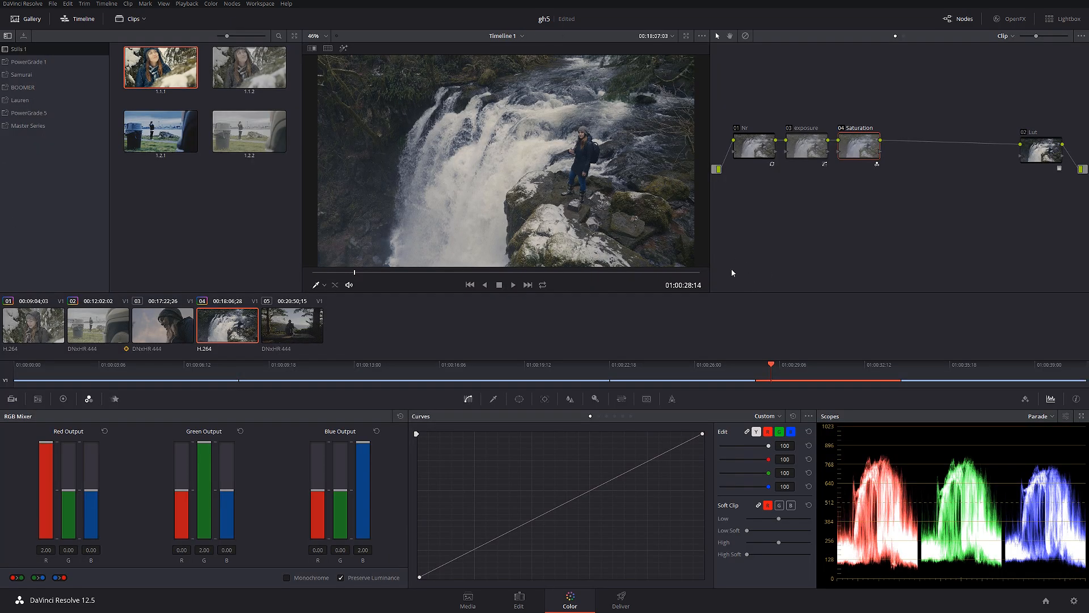
- Combine the exposure and Saturation nodes into a compound node followed by a Relighting node
left_click(805, 135)
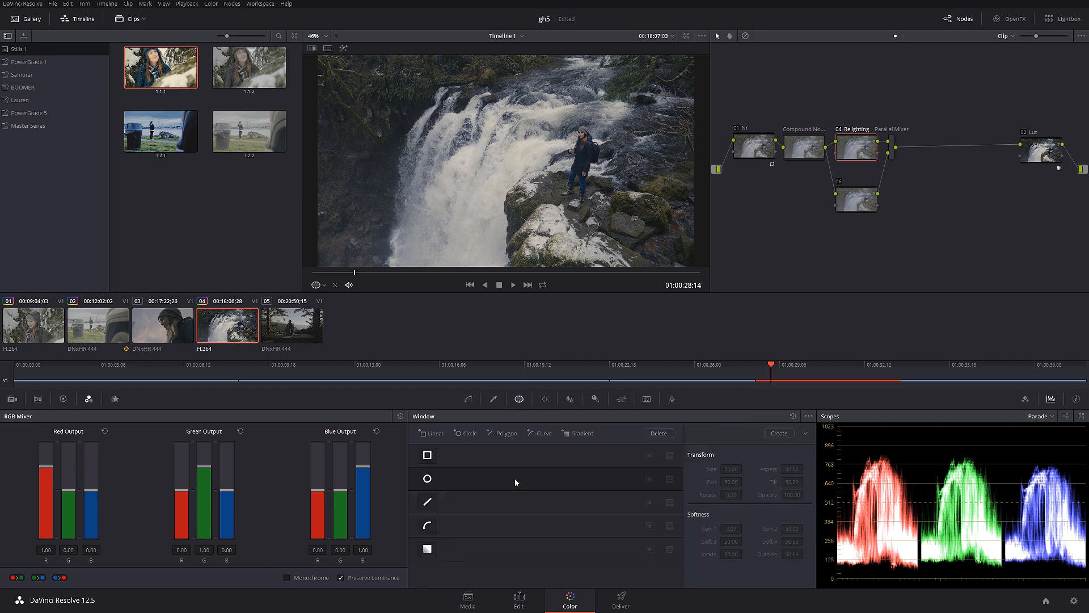
- Add a gradient window on the Relighting node, angled across the waterfall toward the upper left
left_click(427, 549)
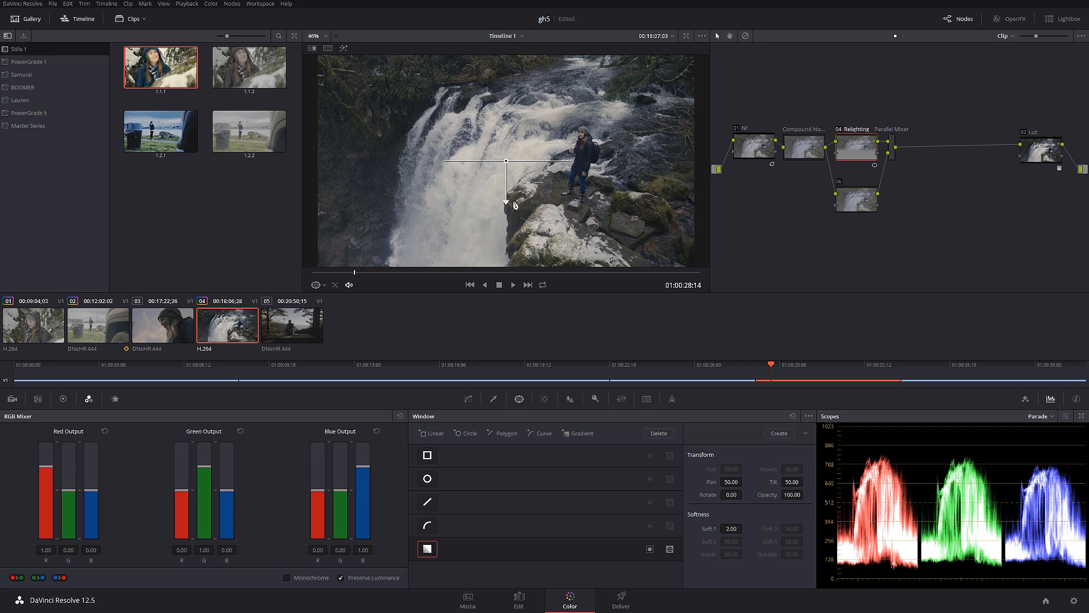
left_click_drag(506, 202, 637, 202)
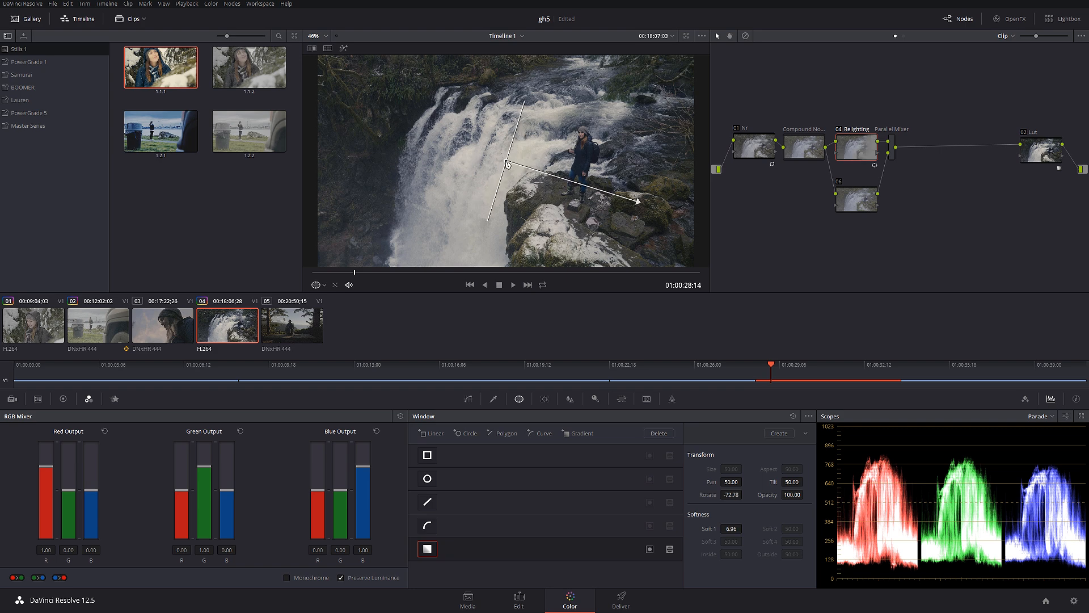
left_click_drag(508, 163, 360, 107)
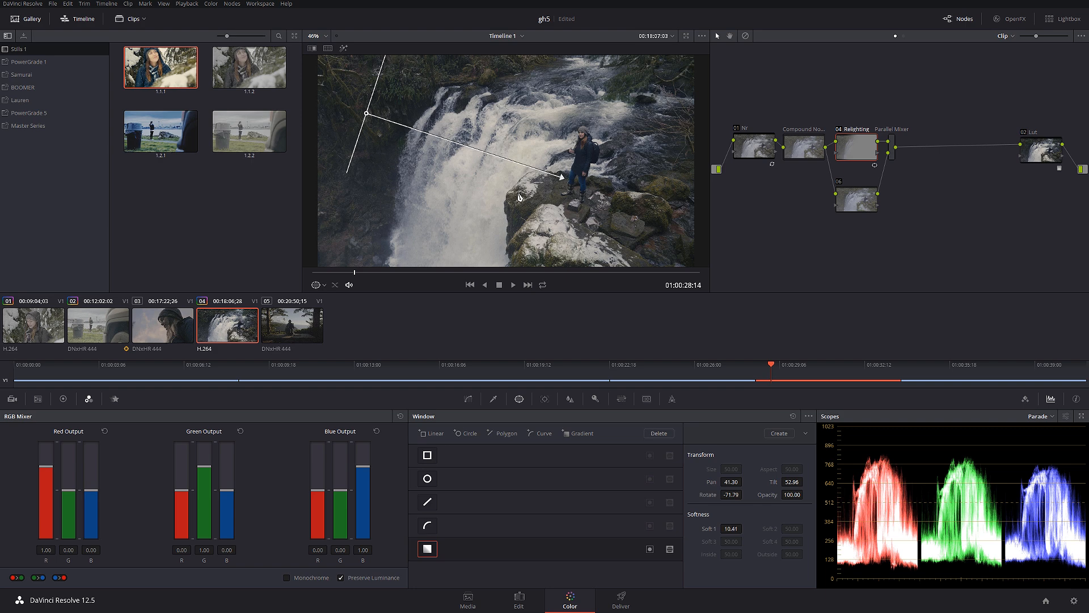
left_click(63, 398)
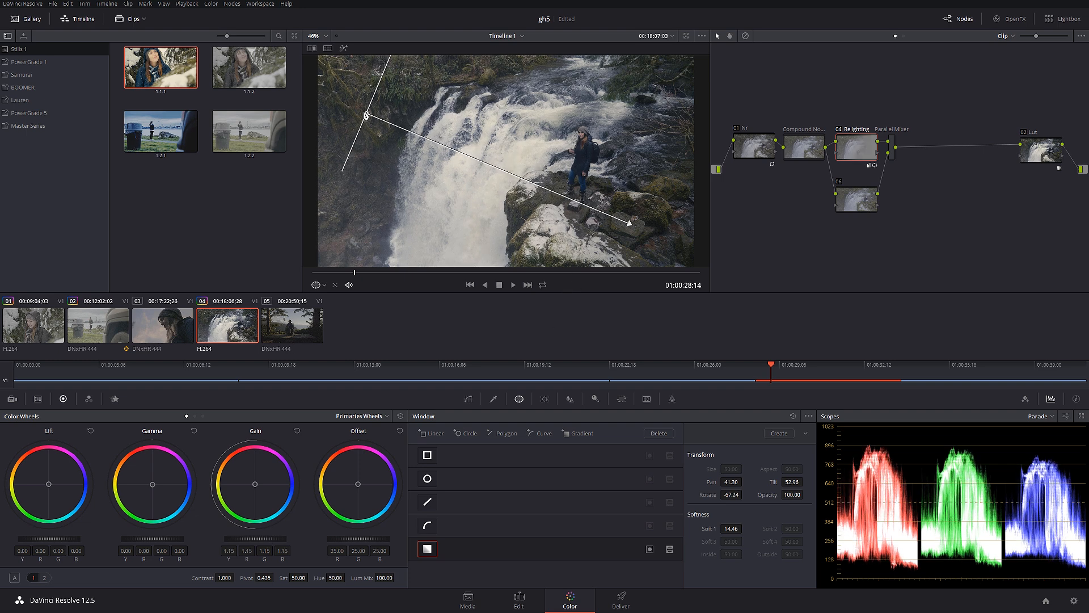
- Soften and re-angle the gradient edge and warm the midtones slightly with the Gamma wheel
left_click_drag(634, 224, 632, 219)
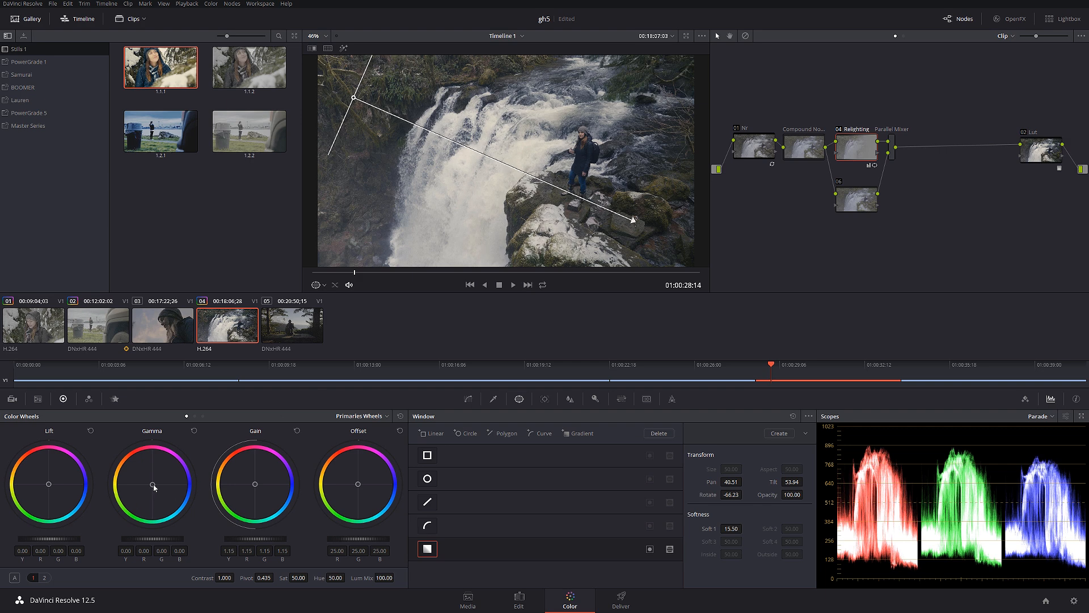
left_click_drag(154, 487, 151, 483)
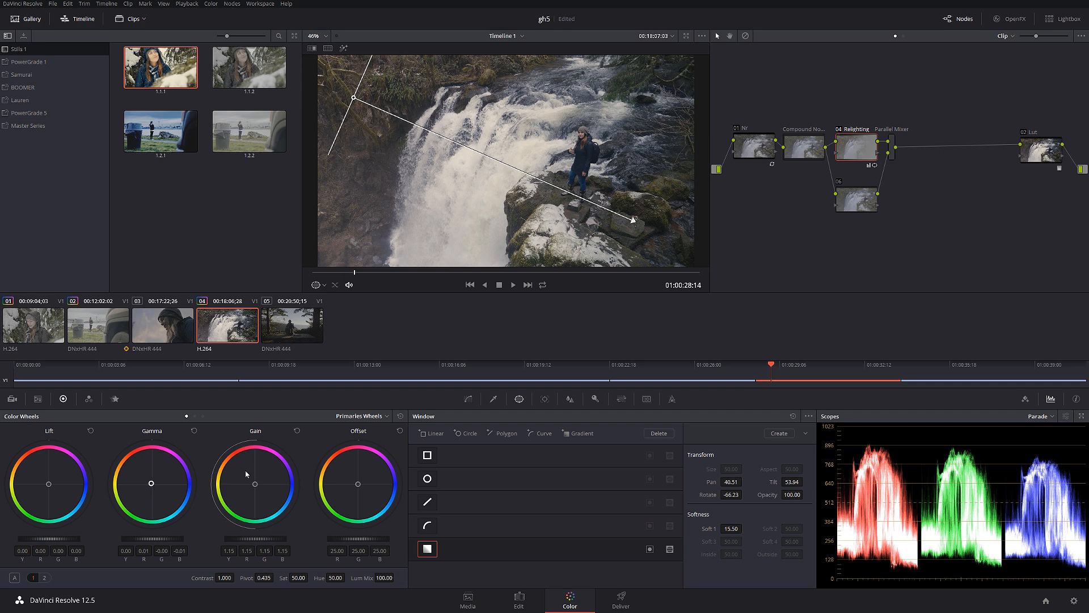
mouse_move(890, 386)
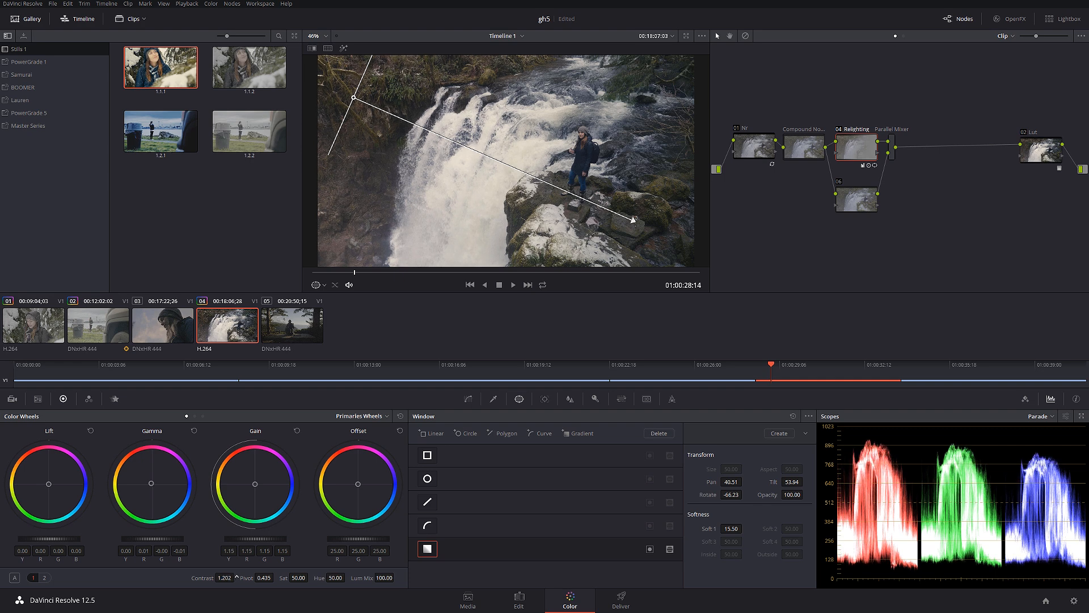
left_click_drag(632, 221, 674, 241)
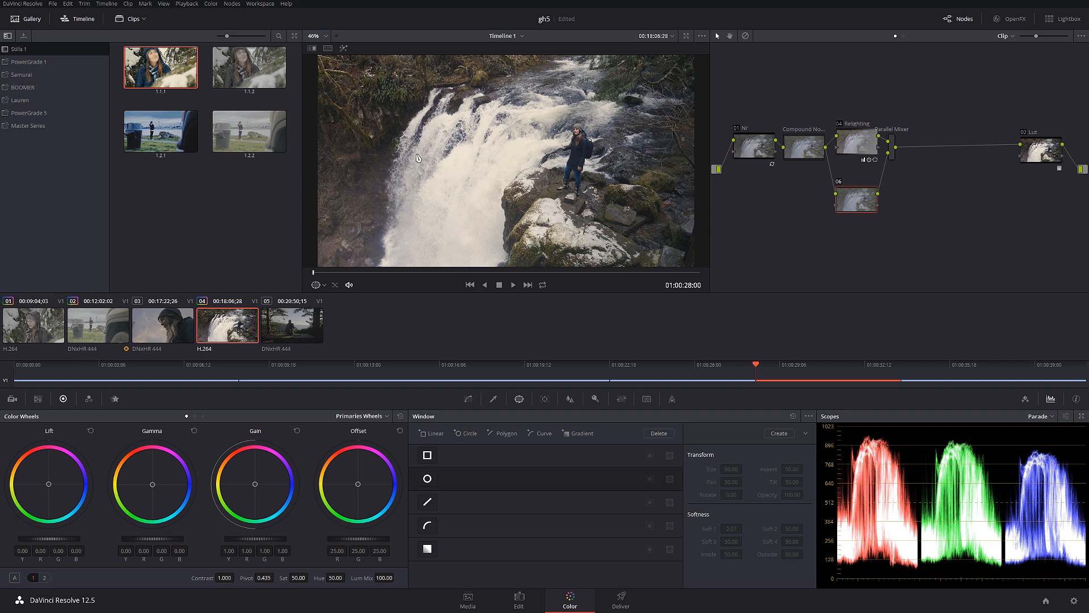
mouse_move(766, 252)
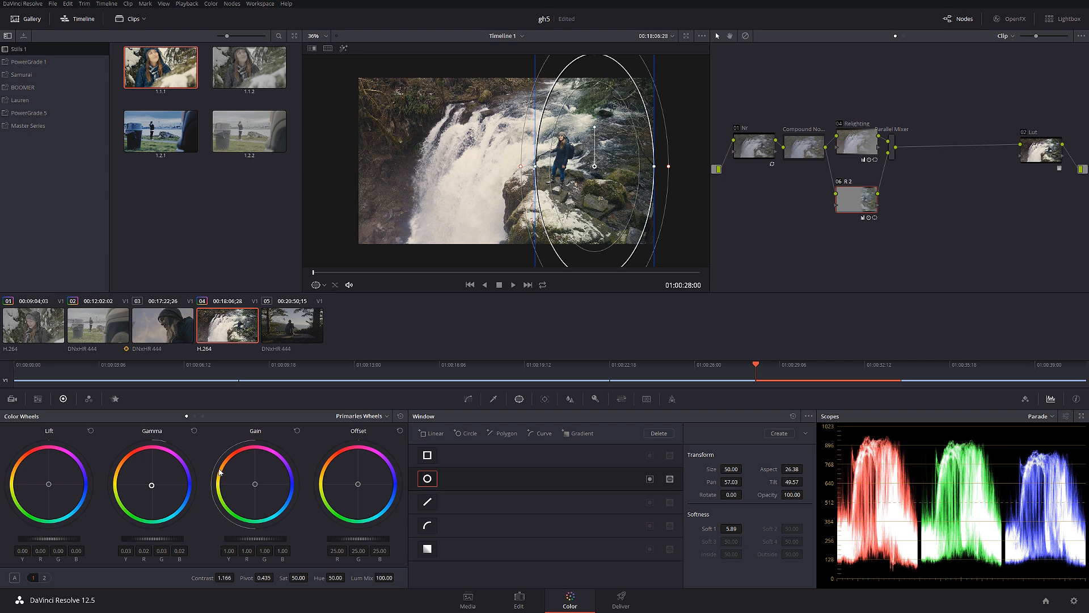
mouse_move(620, 202)
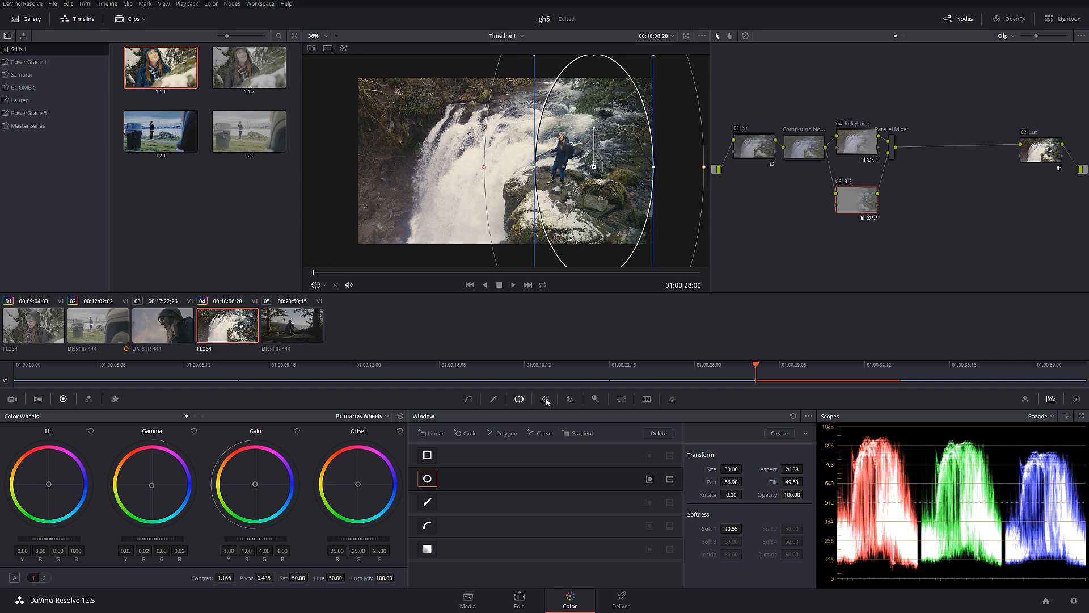
- Track the oval window on R 2 forward so it follows the hiker, then stop tracking
left_click(546, 398)
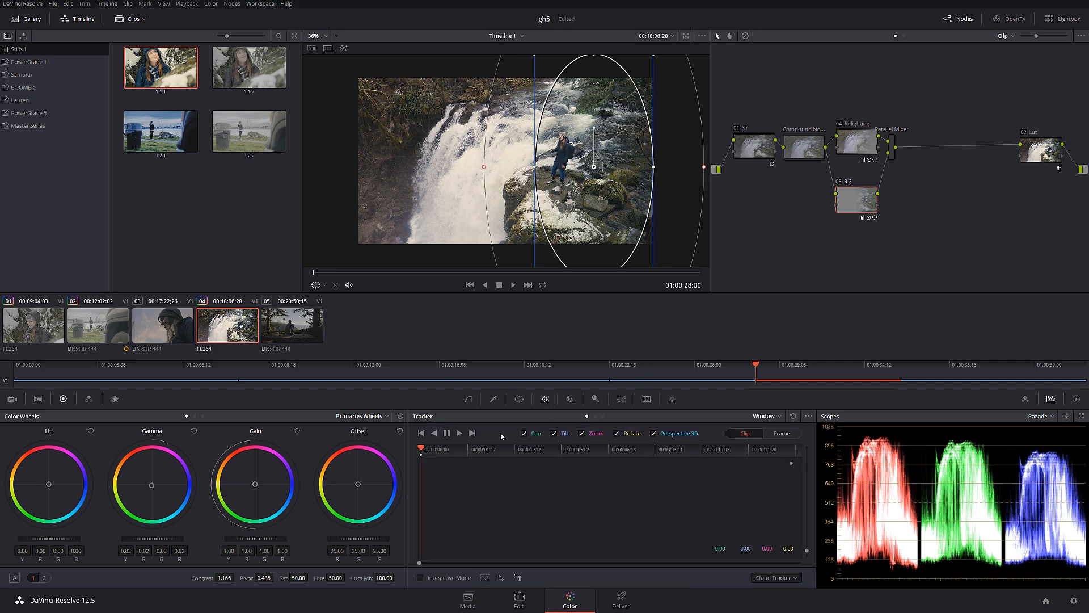
mouse_move(556, 425)
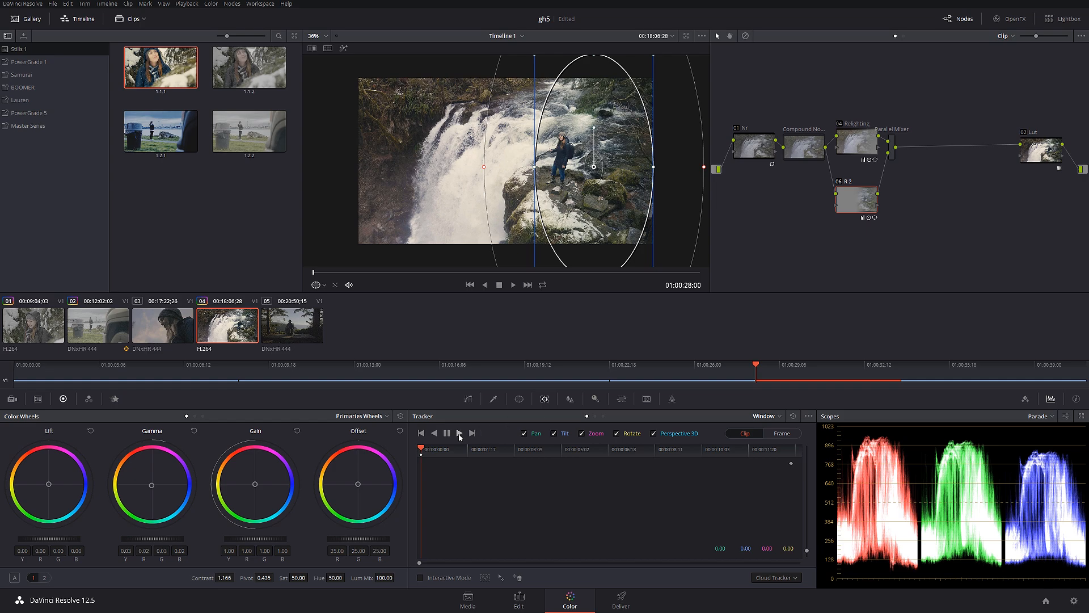
left_click(457, 432)
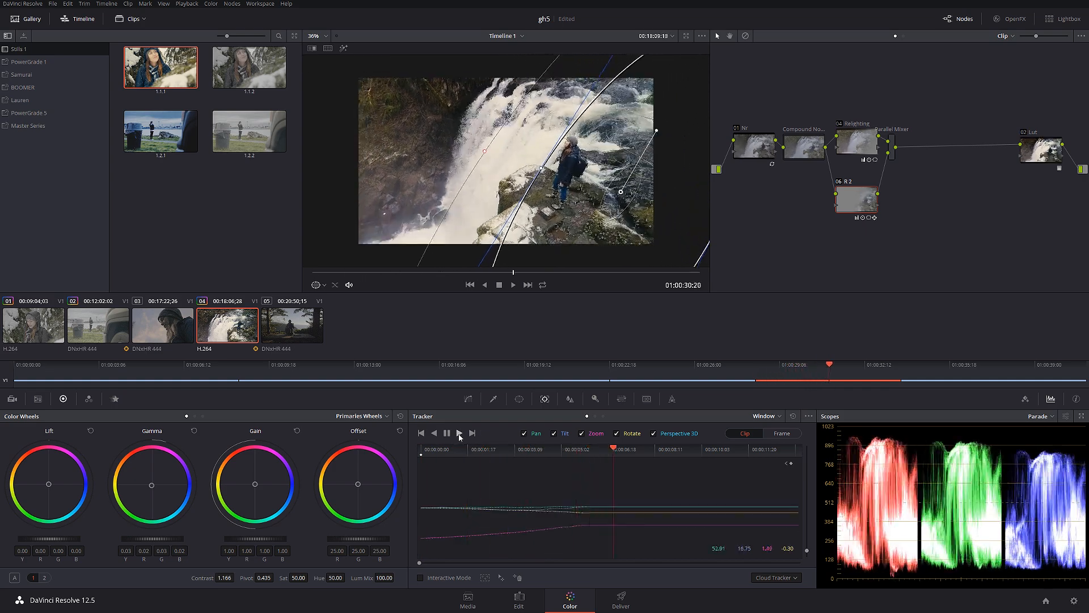
left_click(458, 432)
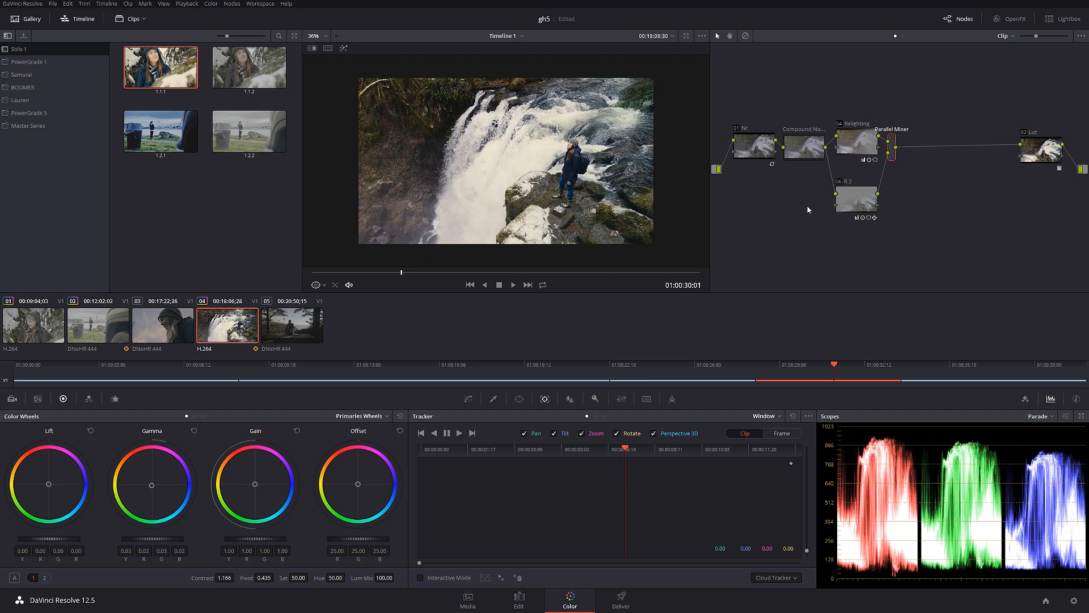
left_click(855, 200)
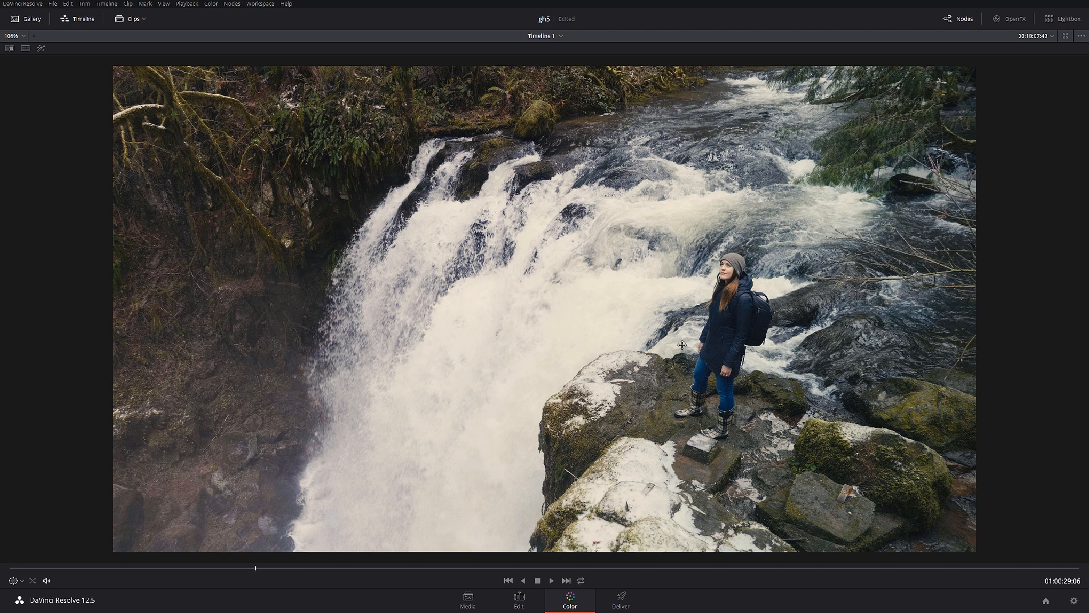
mouse_move(690, 291)
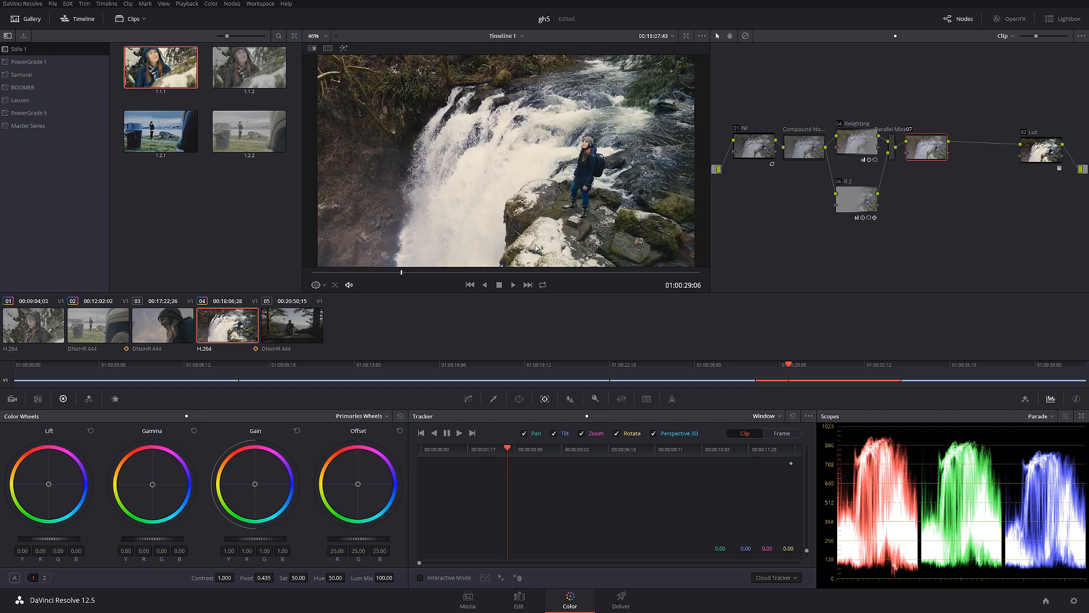
mouse_move(633, 280)
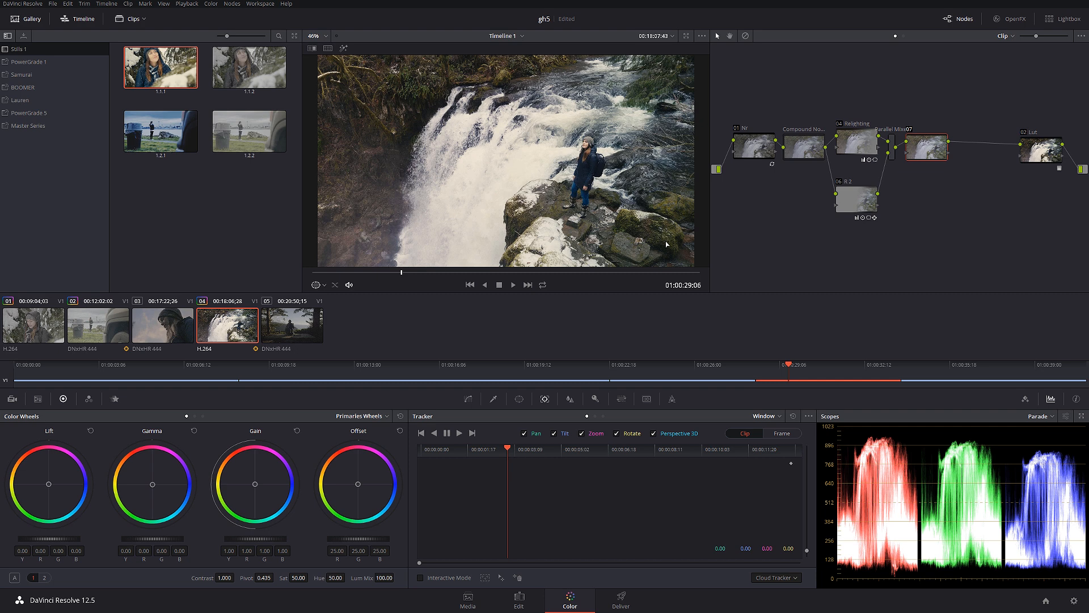
mouse_move(589, 206)
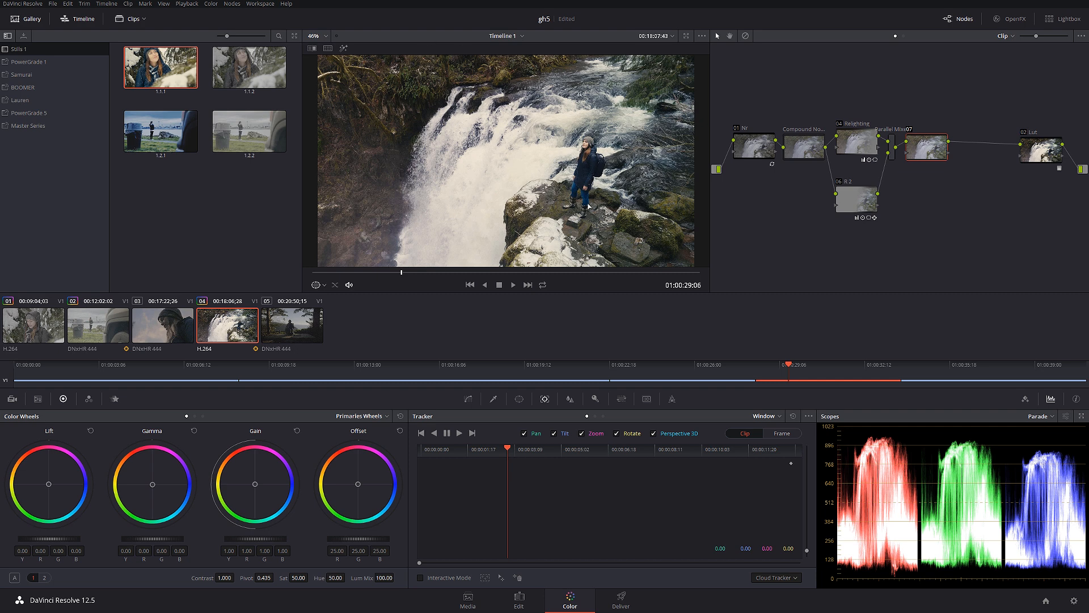
mouse_move(904, 309)
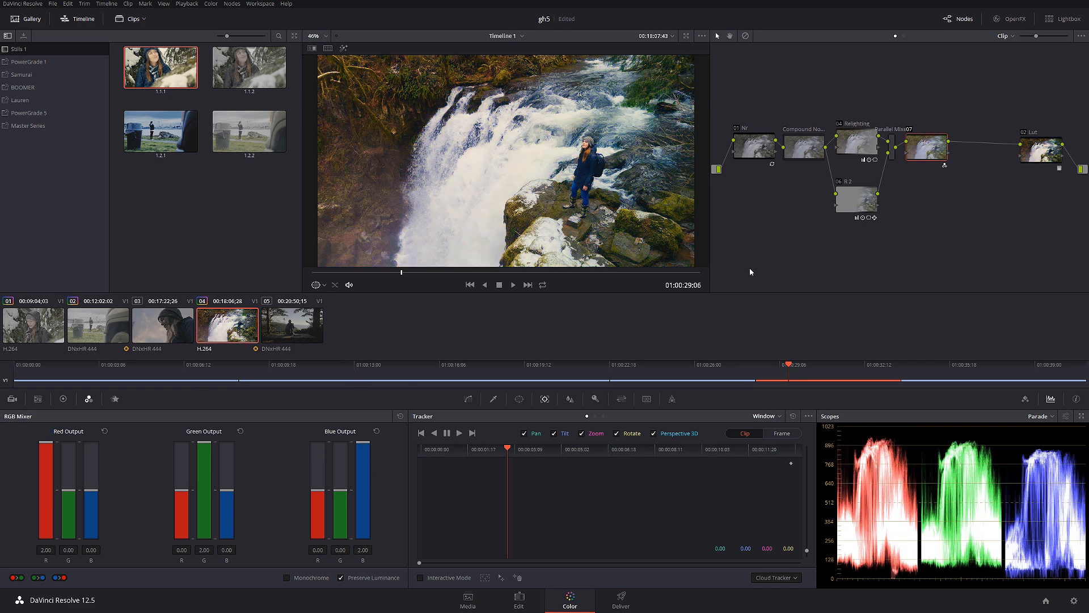
mouse_move(925, 153)
type("Saturation 2")
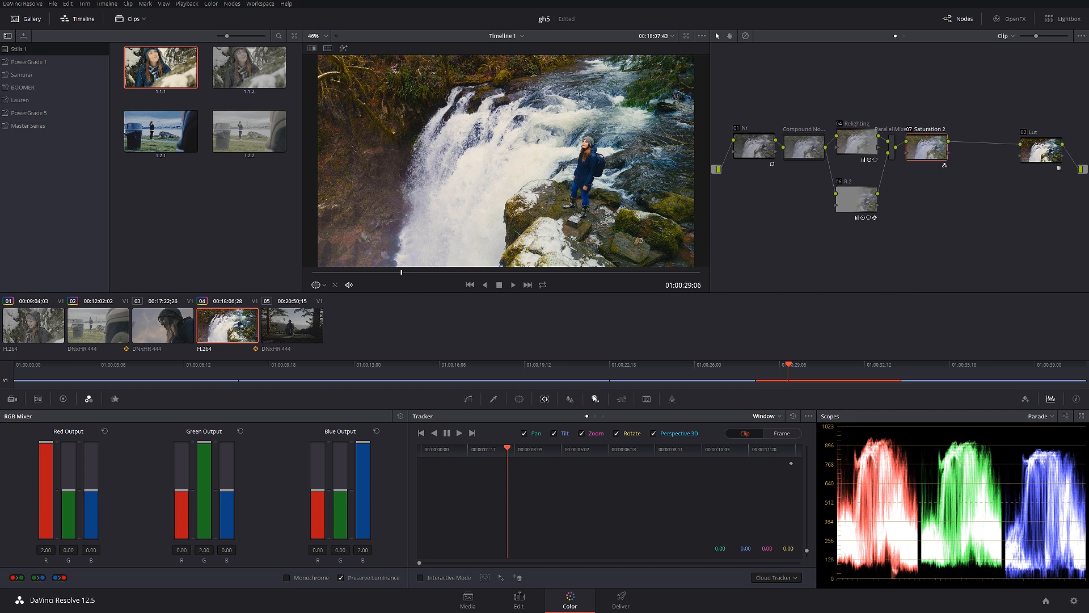
- Set Saturation 2's Key Output Gain to 0.300 and return to the earlier frame
left_click(593, 398)
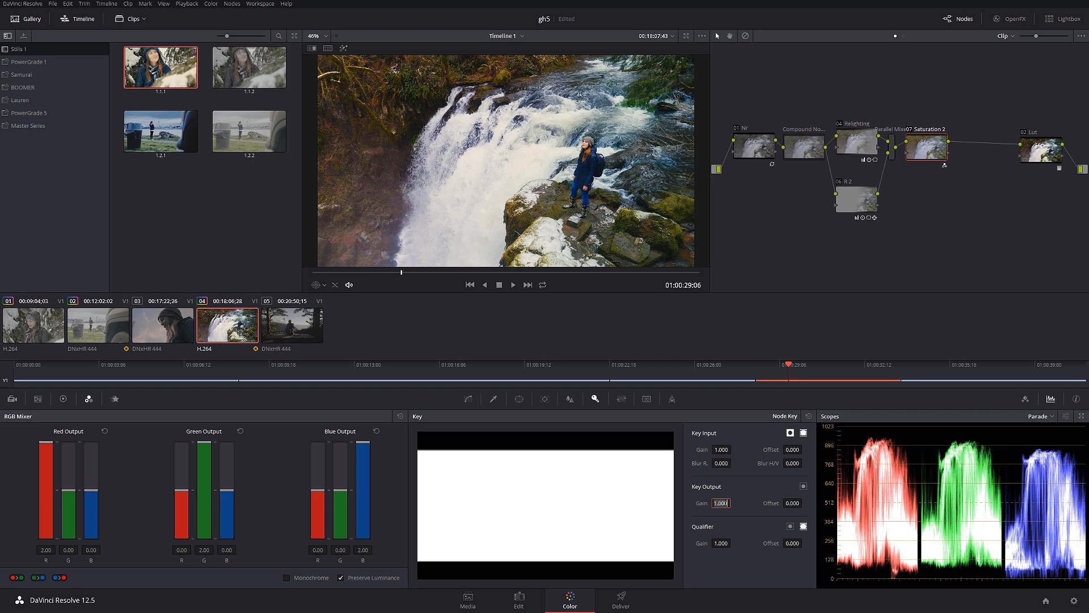
type("0.300")
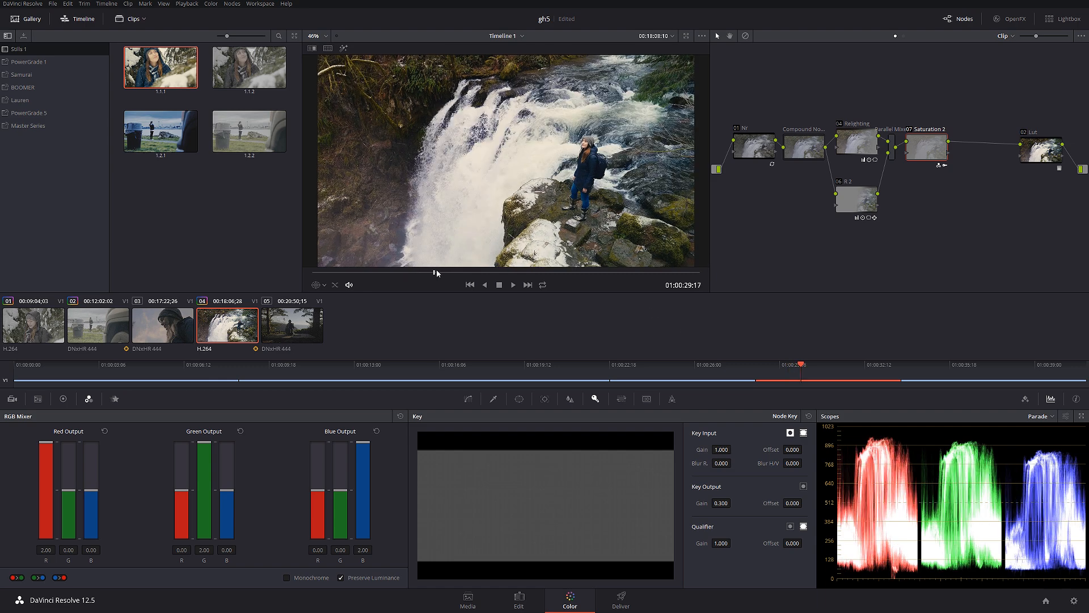
left_click(513, 284)
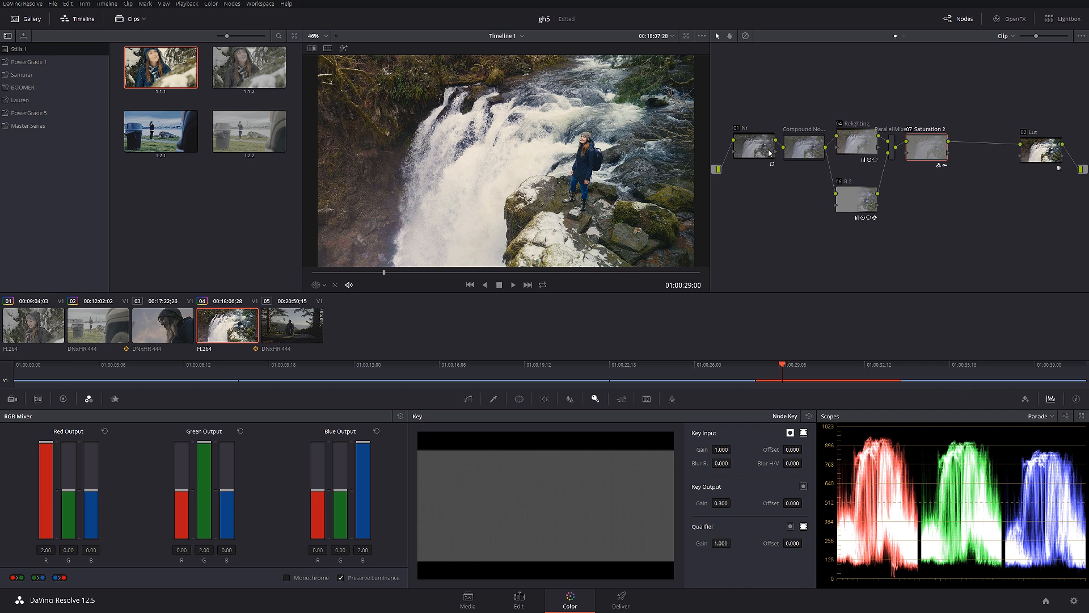
mouse_move(496, 193)
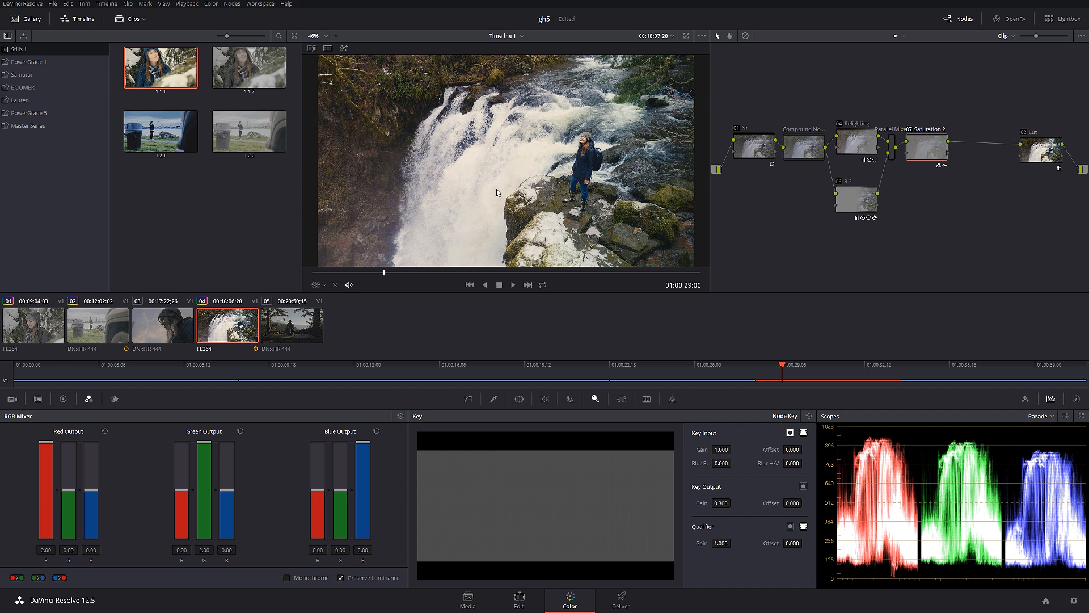
mouse_move(439, 239)
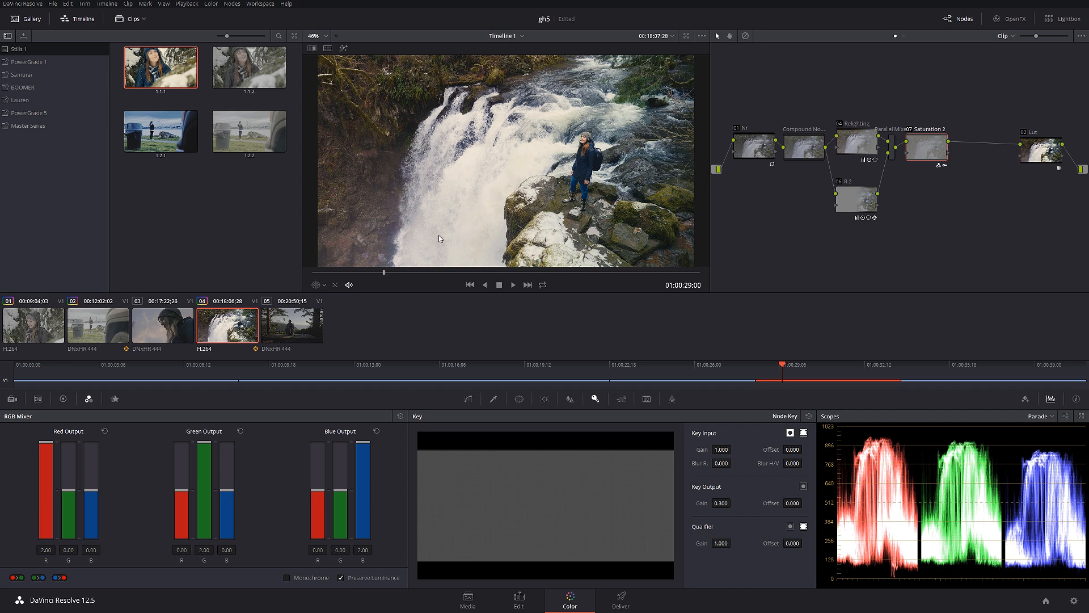
mouse_move(952, 212)
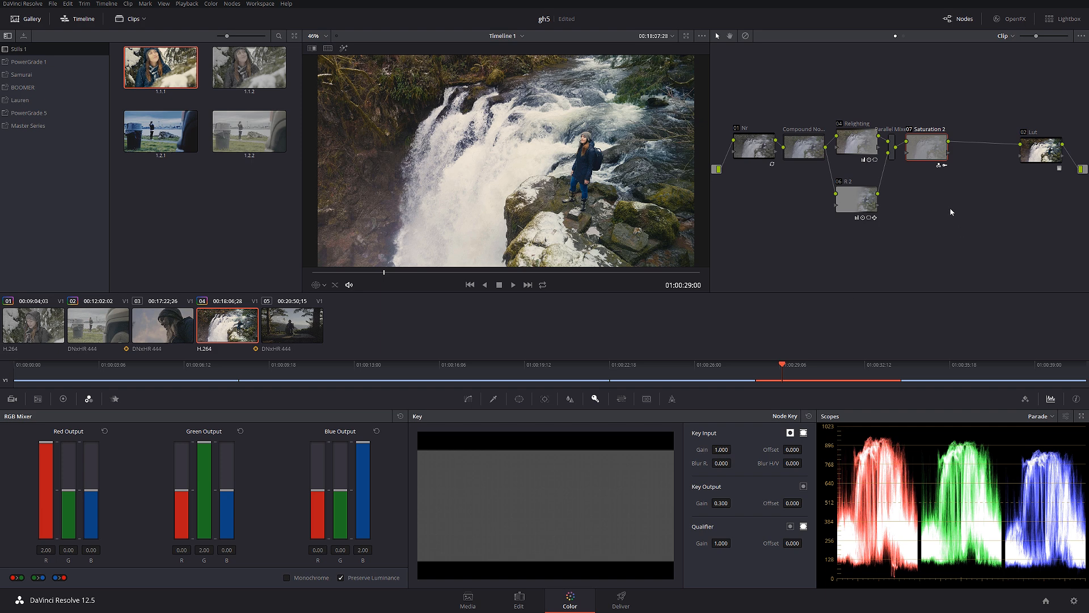
- Add a Water node after Saturation 2 and qualify by luminance with Low around 66
right_click(979, 146)
type("Water")
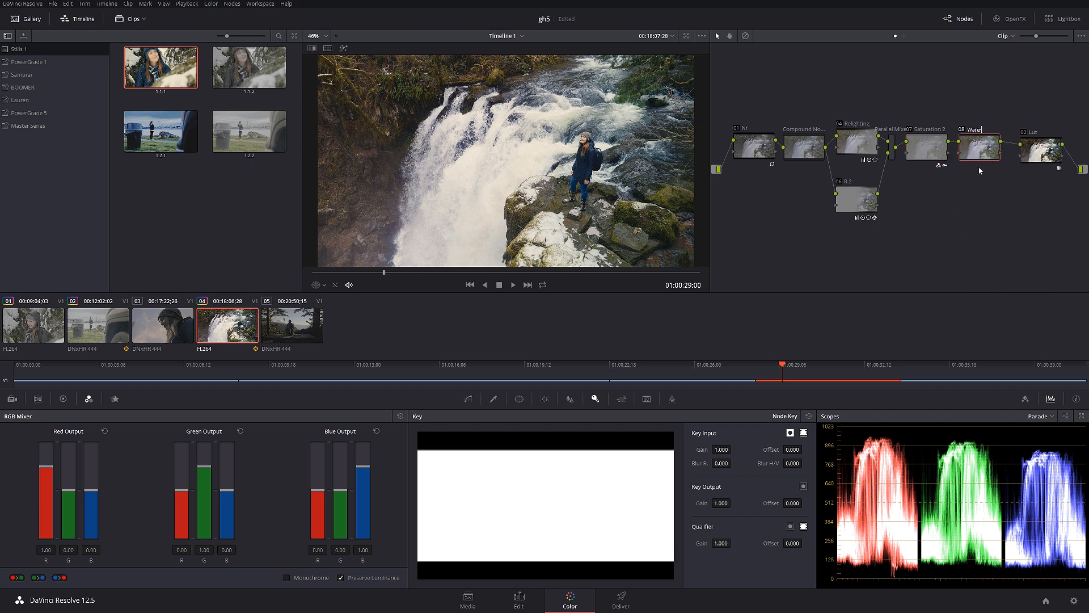
left_click(493, 398)
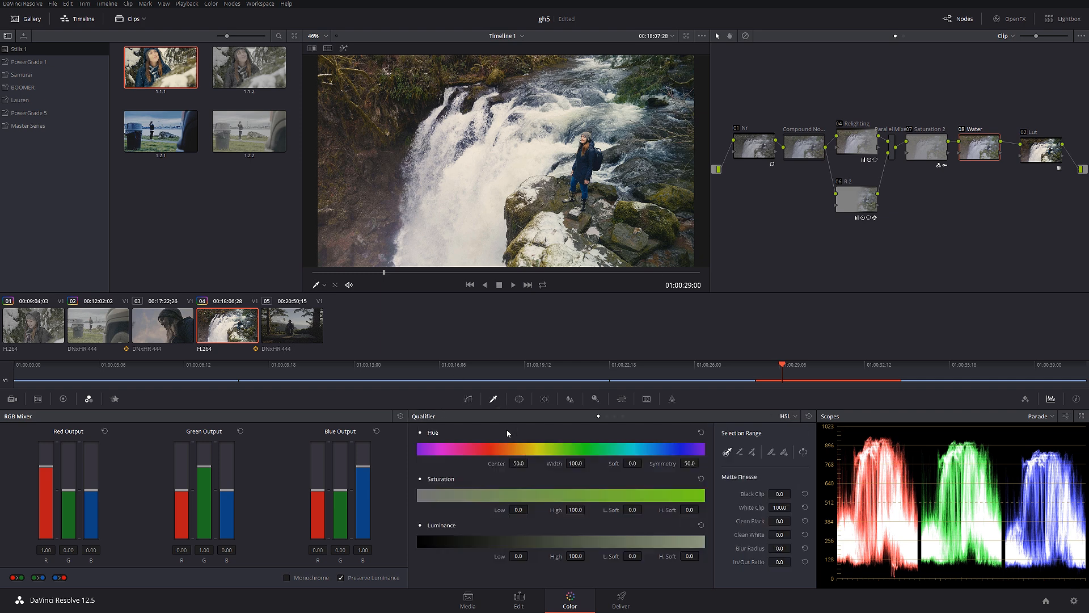
mouse_move(546, 492)
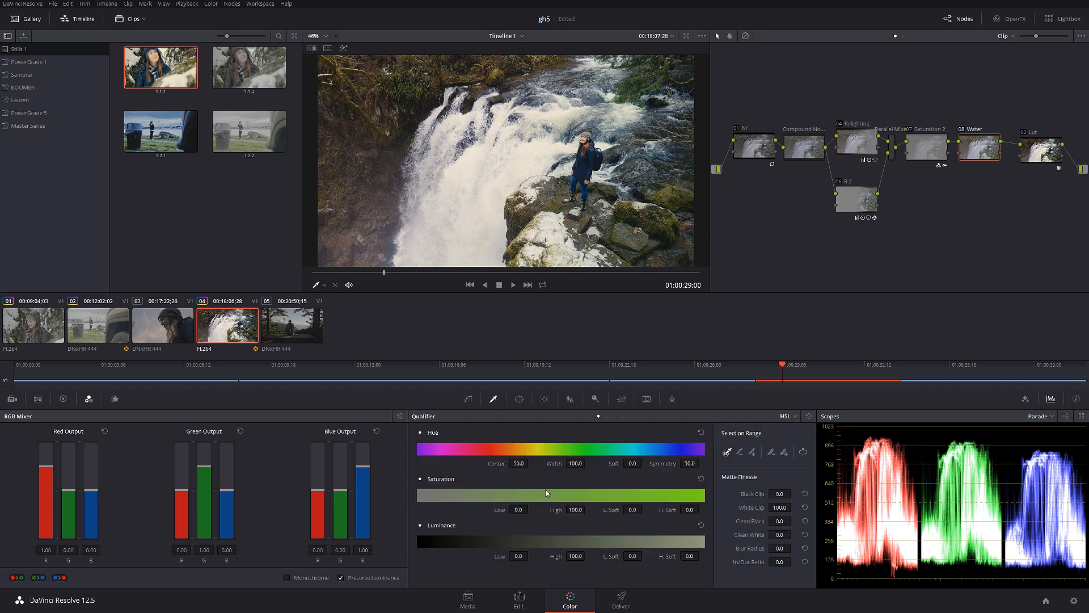
left_click(785, 416)
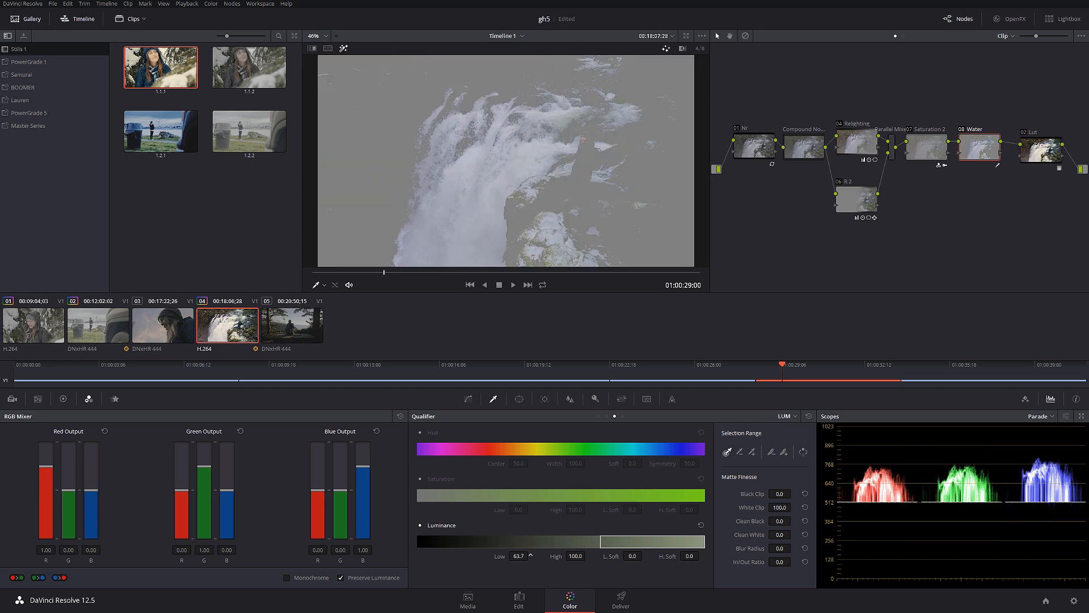
left_click(517, 556)
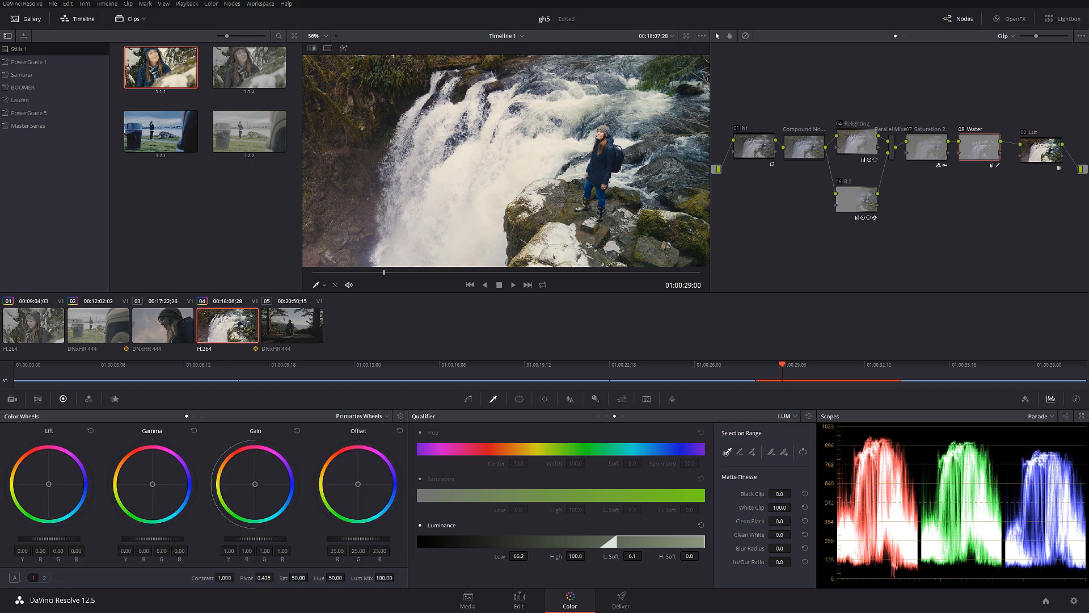
- Experiment with darkening curves, reset them, then lower Lift to -0.11 on the keyed water
left_click_drag(151, 484, 151, 487)
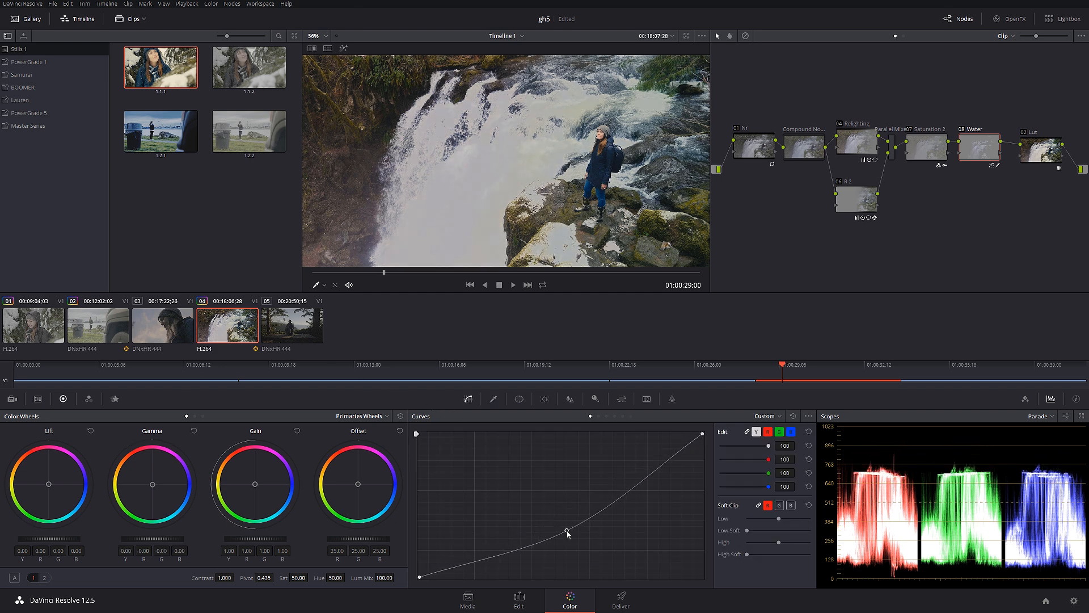
left_click_drag(568, 532, 639, 481)
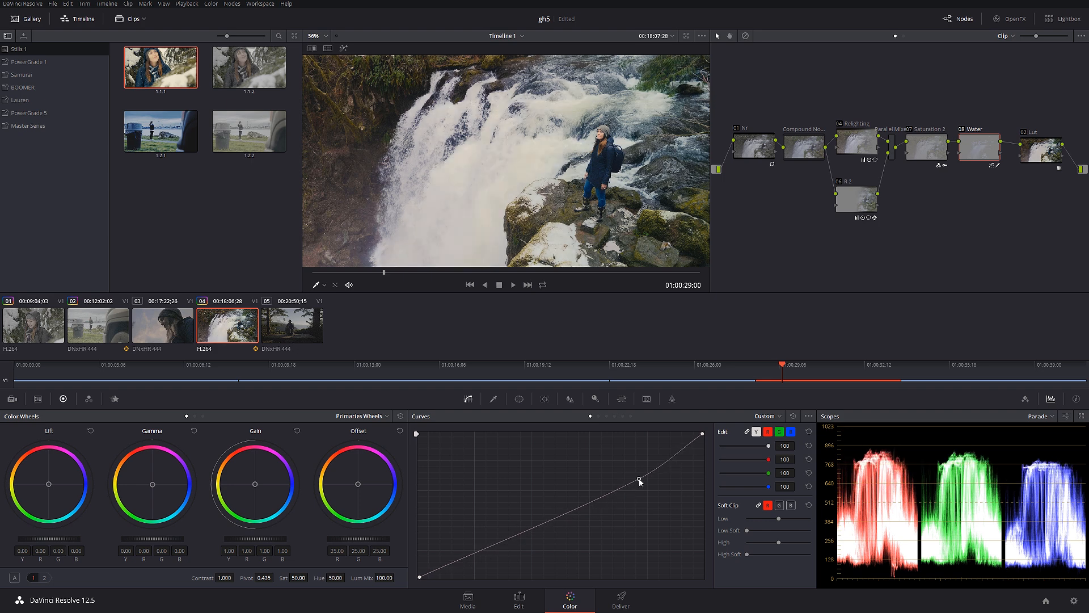
left_click_drag(639, 478, 560, 523)
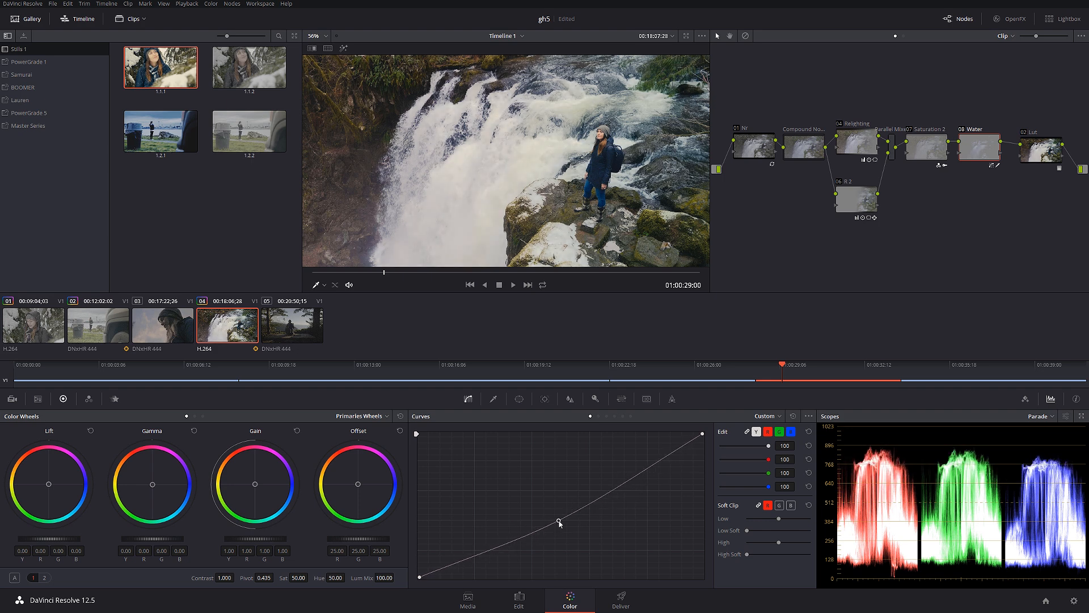
left_click_drag(559, 520, 701, 439)
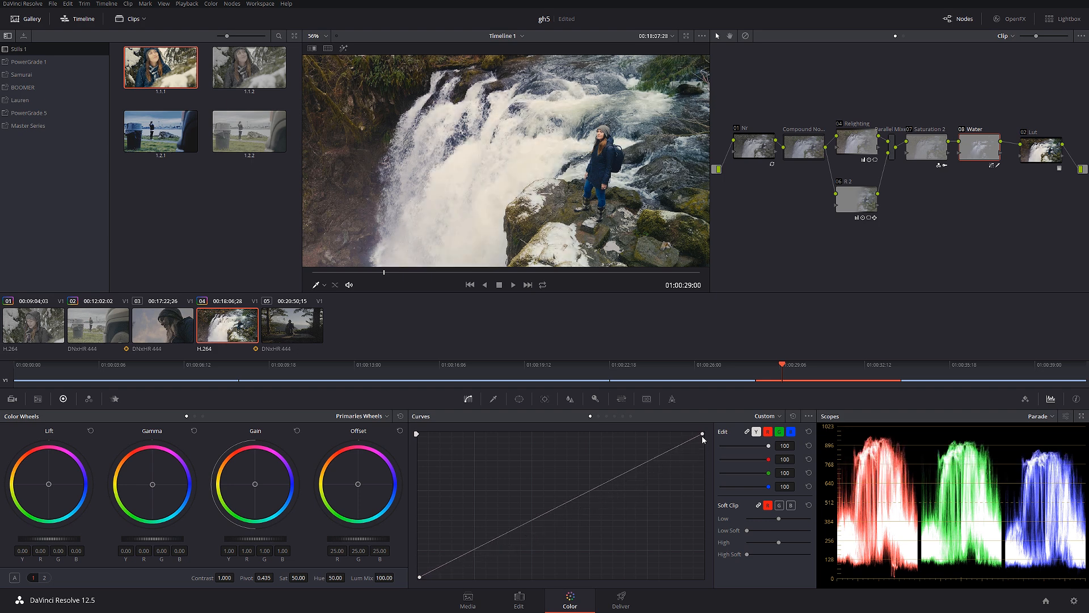
left_click_drag(701, 435, 701, 445)
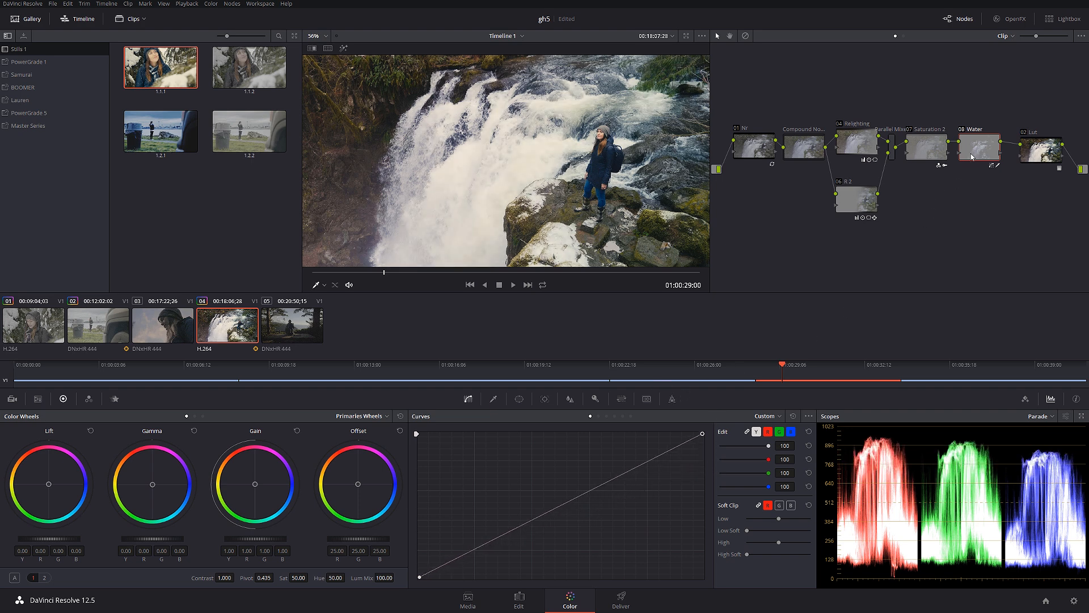
mouse_move(978, 149)
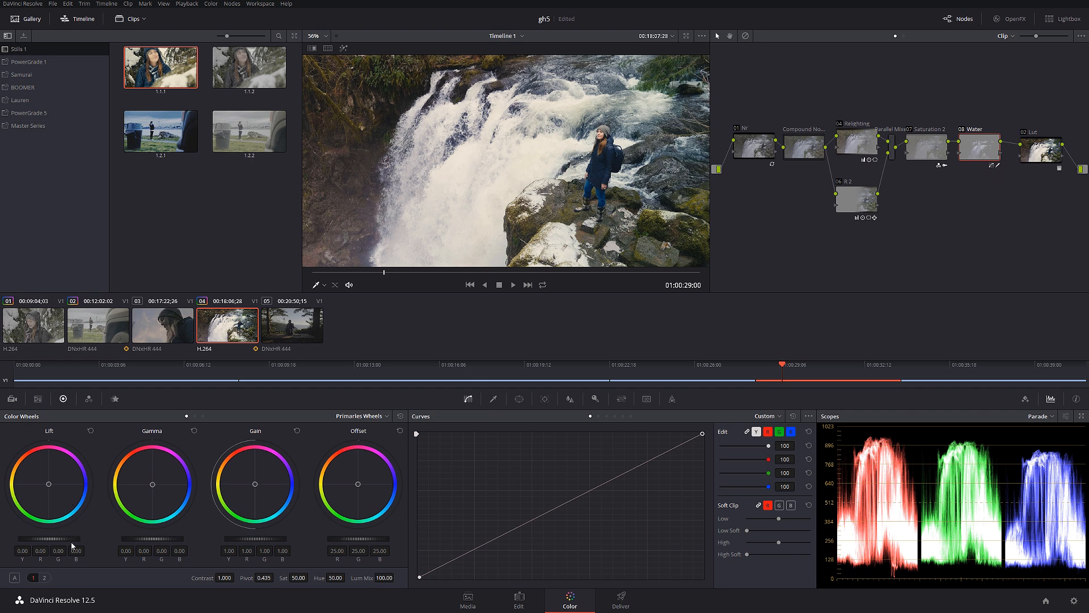
left_click_drag(69, 547, 53, 547)
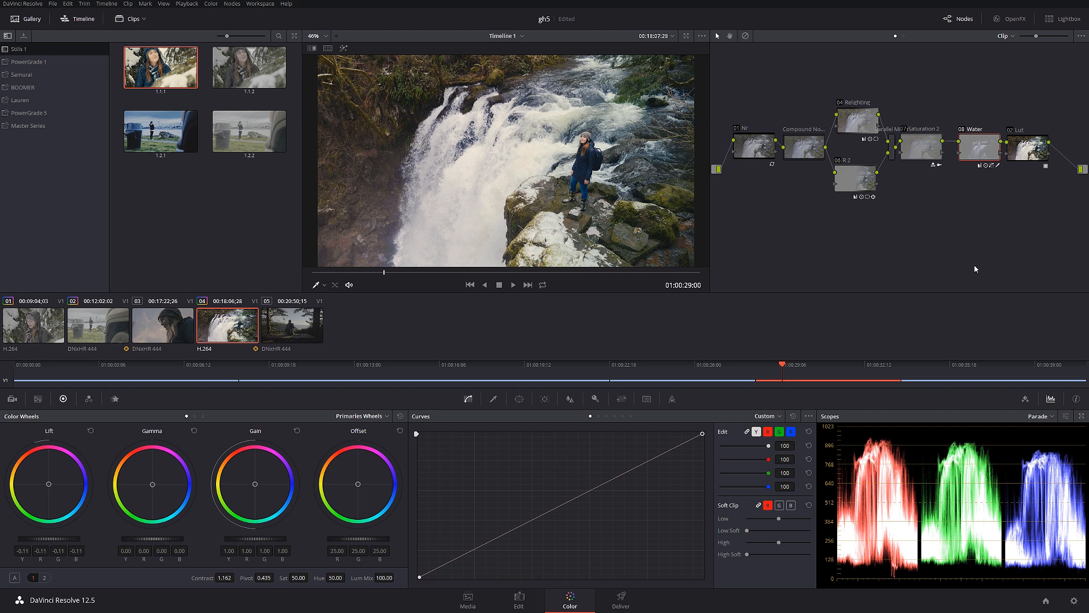
- Merge the relighting, saturation and Water nodes into a compound node and ready OpenFX for the final node
right_click(857, 119)
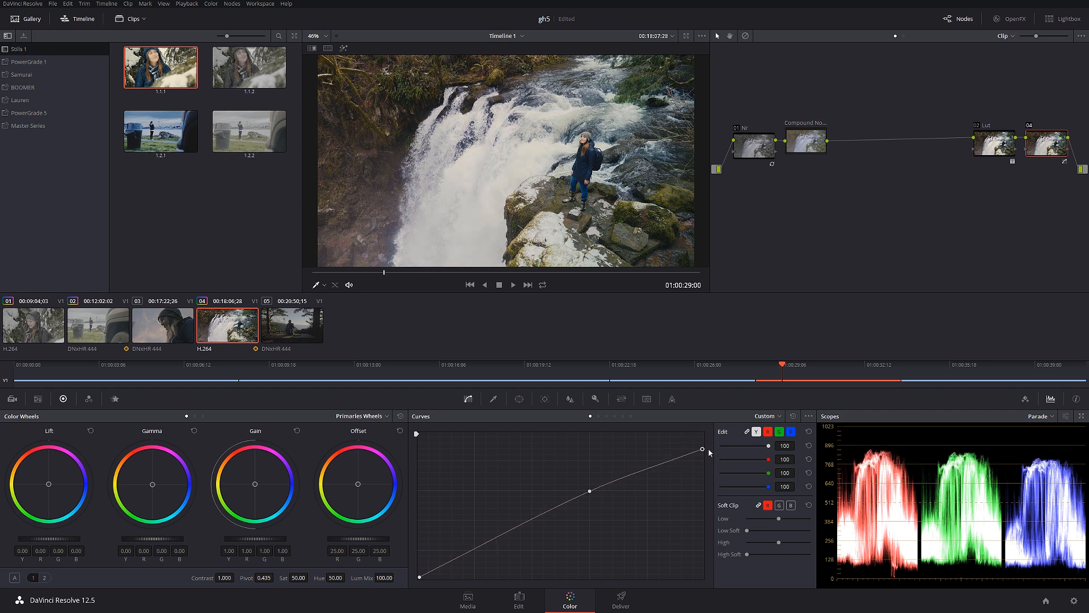
left_click(1009, 20)
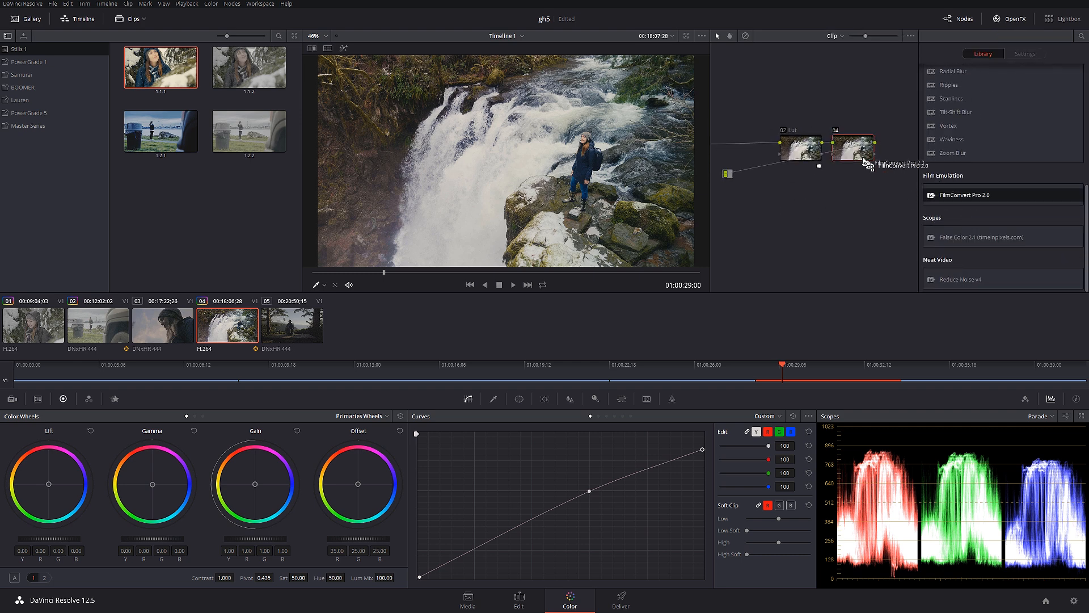
- Apply FilmConvert Pro 2.0 to the final node and label it Pastel for a soft film look
left_click(1023, 53)
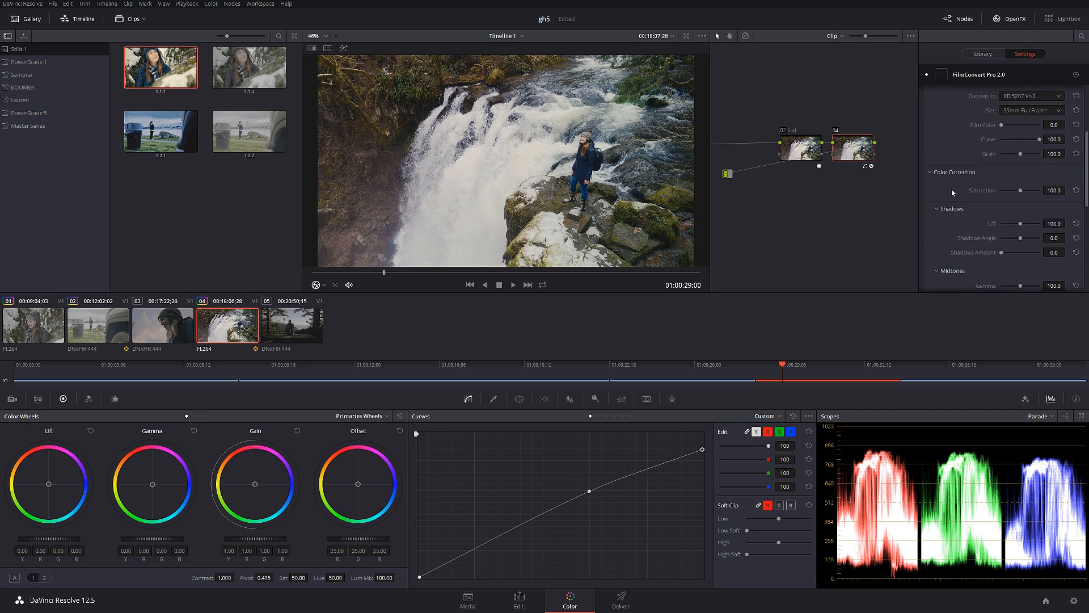
left_click(1030, 181)
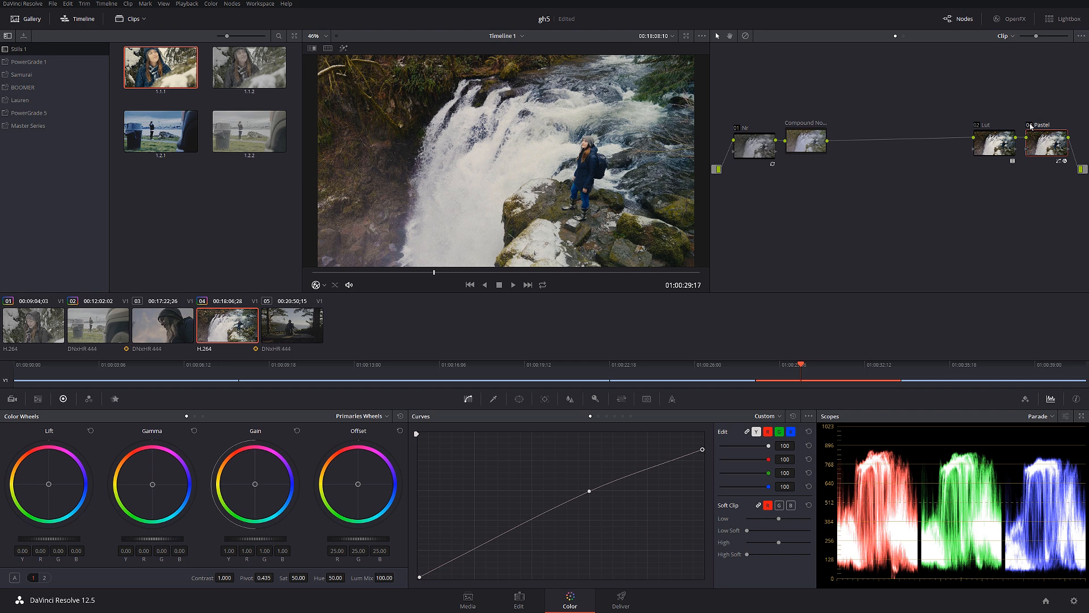
mouse_move(472, 274)
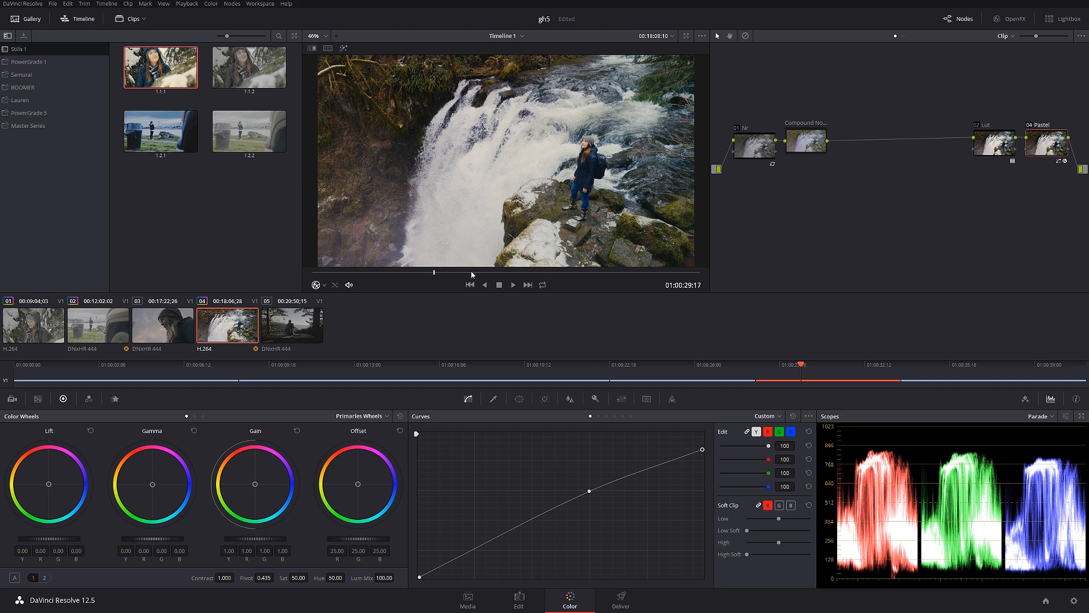